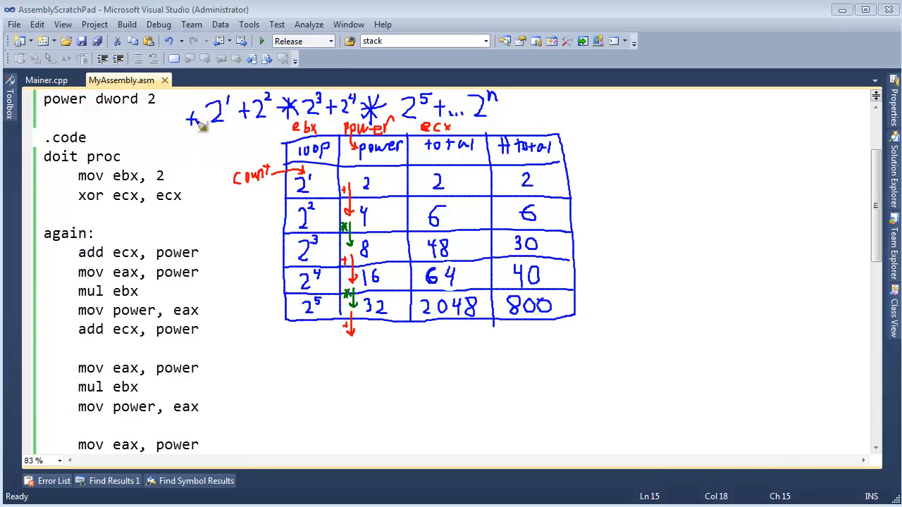
mouse_move(265, 115)
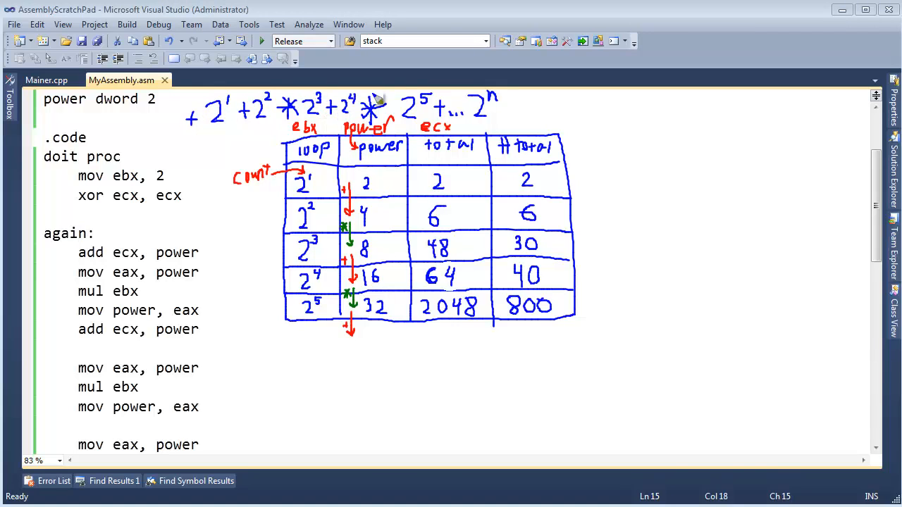
mouse_move(189, 141)
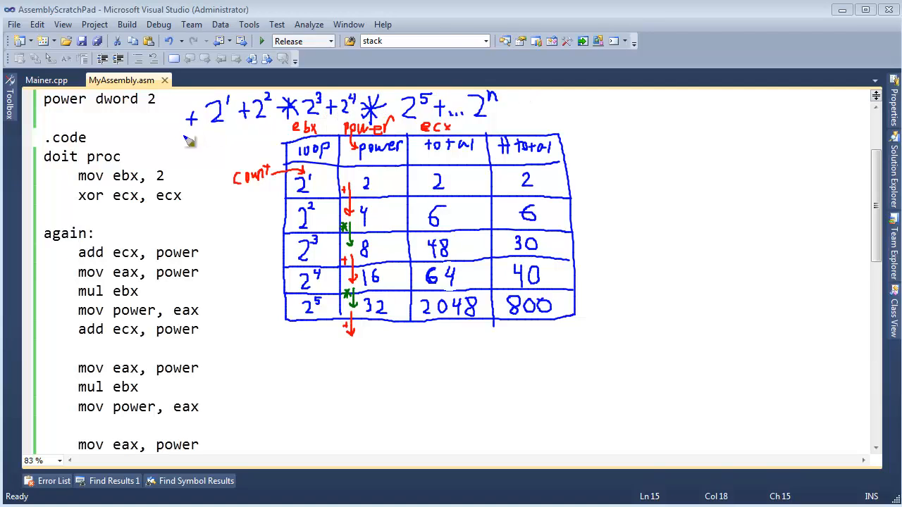
mouse_move(195, 135)
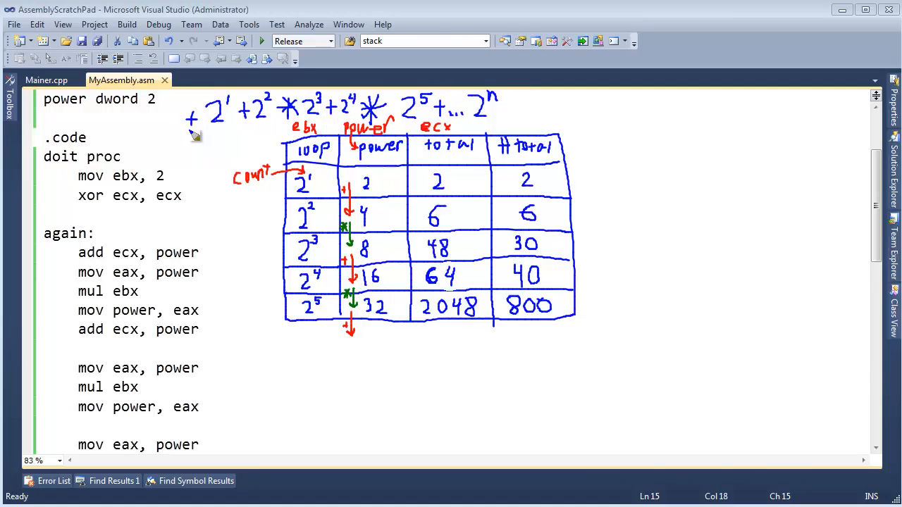
mouse_move(200, 130)
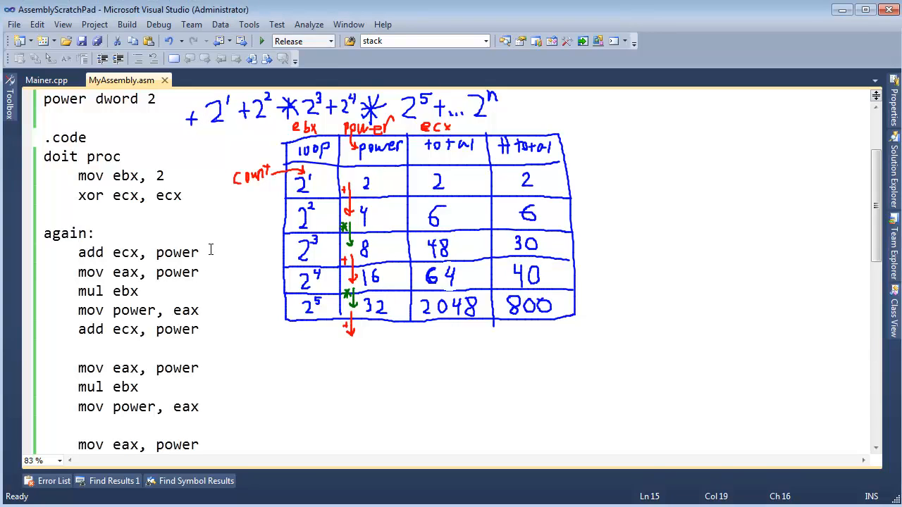
Place 'add ecx, power' after 'xor ecx, ecx' in doit, reverting a brief 'mov ecx, 2' edit.
click(79, 252)
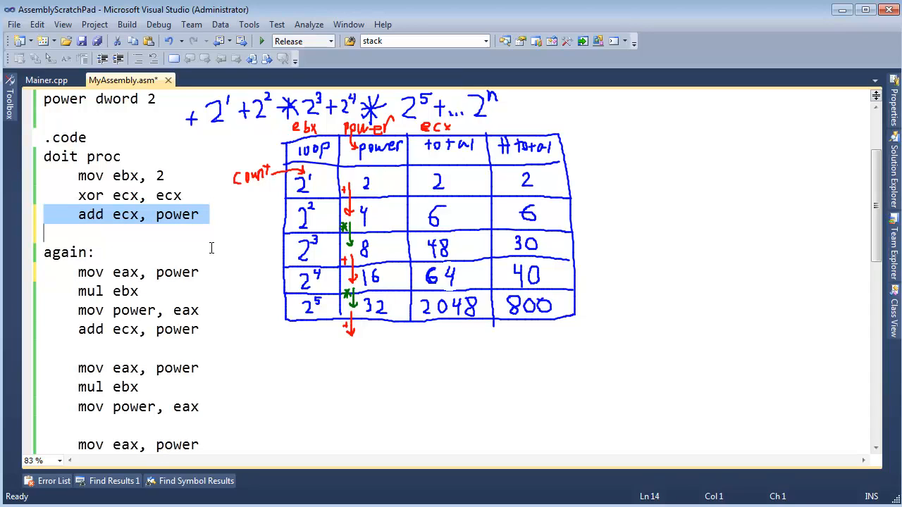
mouse_move(160, 214)
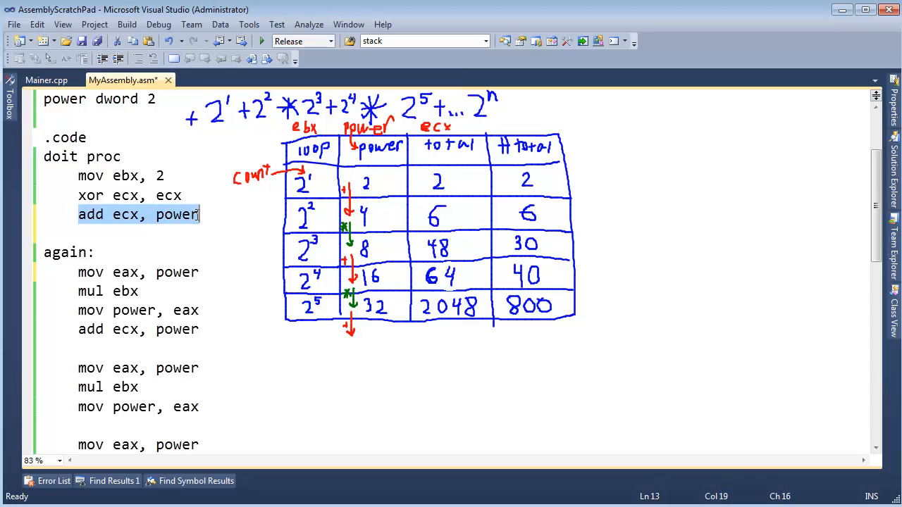
click(91, 214)
text(mov)
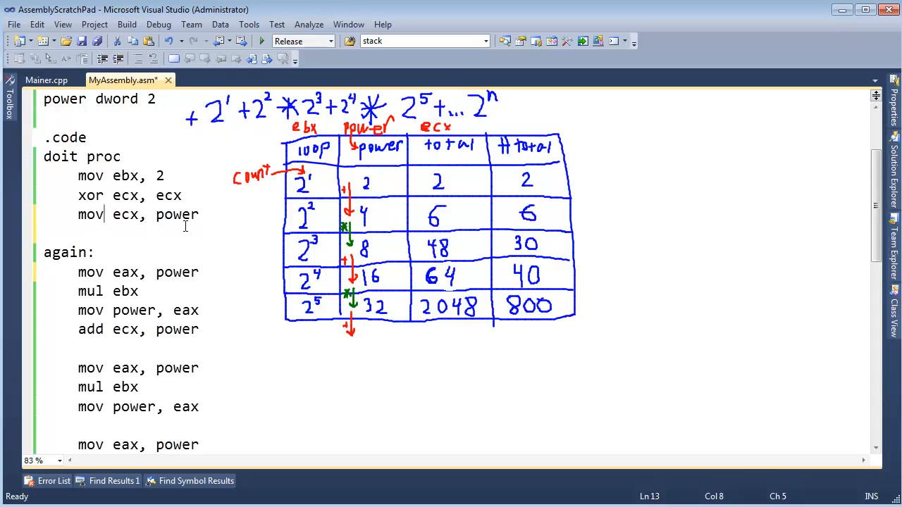
text(2)
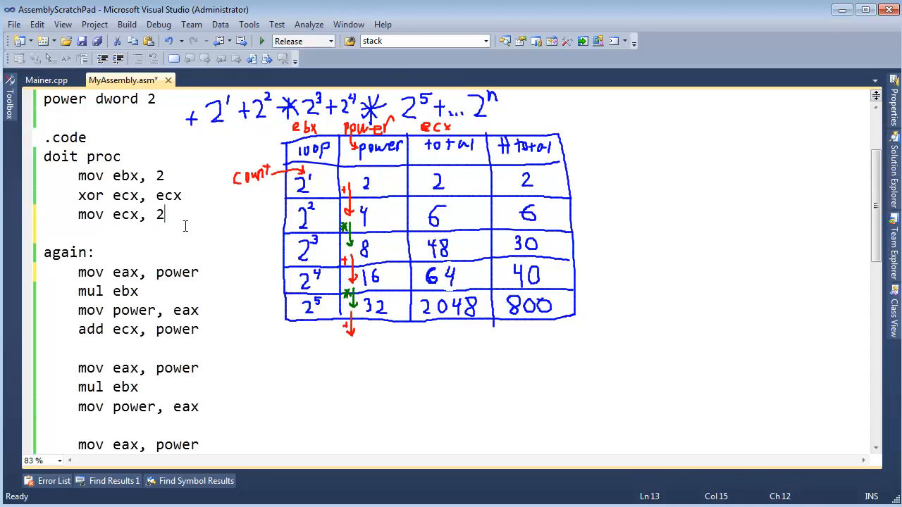
mouse_move(444, 158)
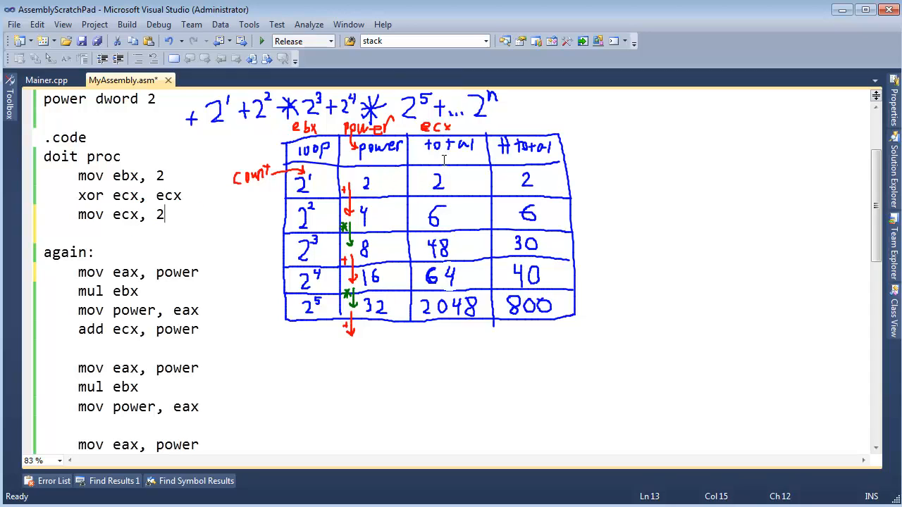
text(add ecx, power)
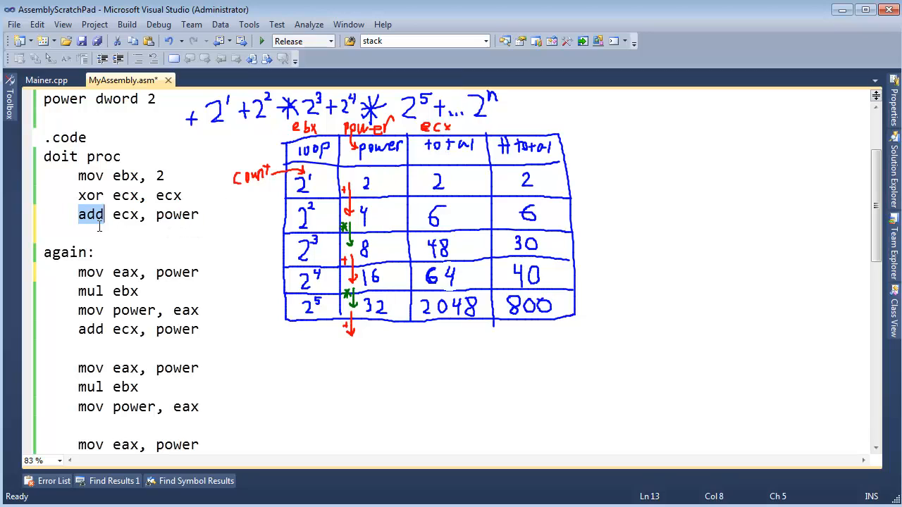
double_click(177, 214)
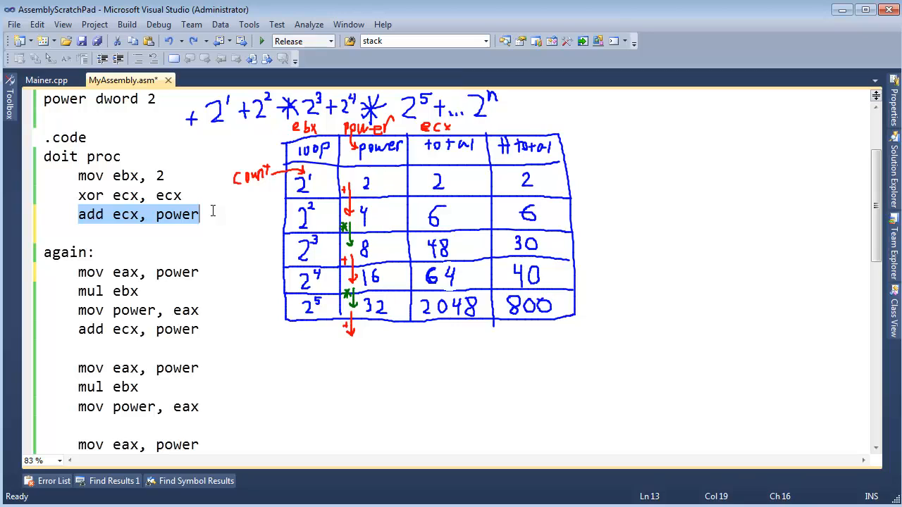
mouse_move(240, 110)
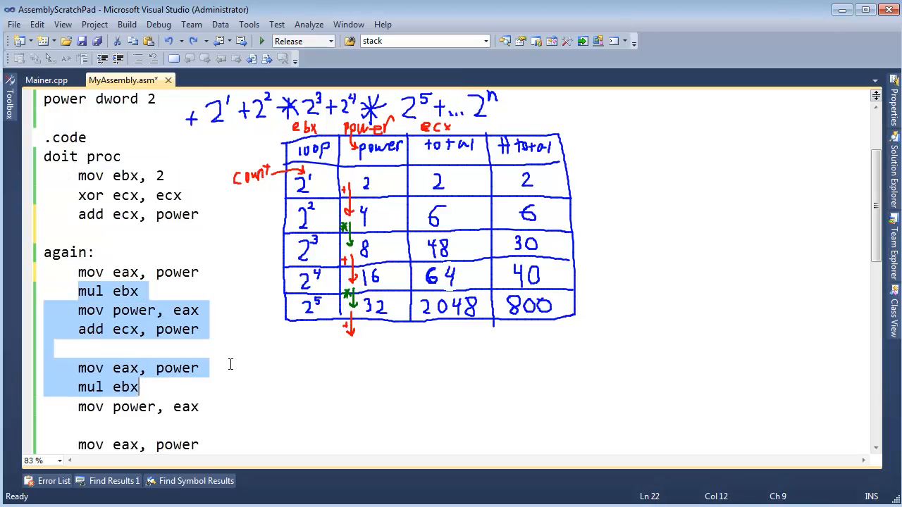
mouse_move(163, 107)
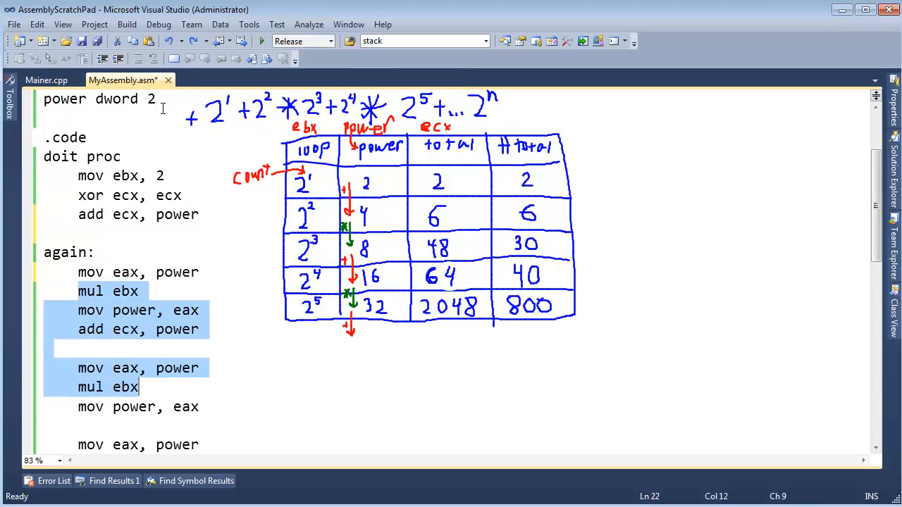
mouse_move(223, 130)
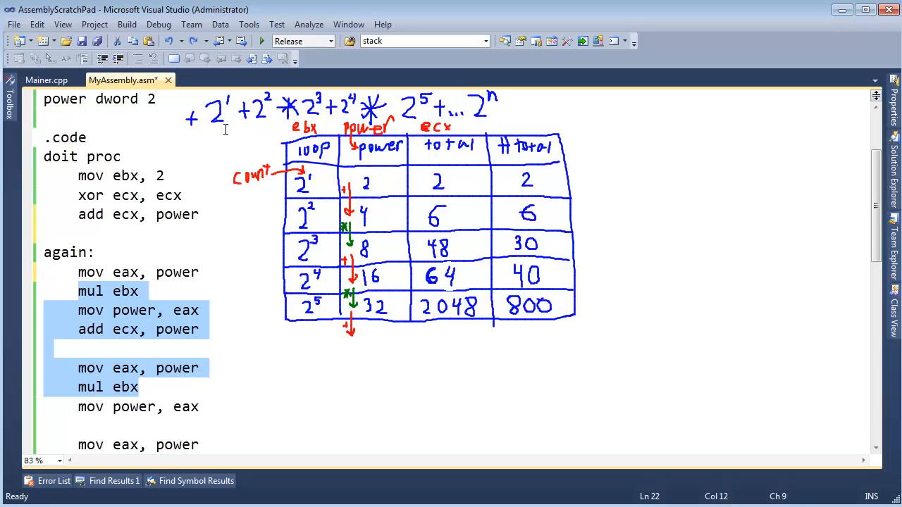
click(127, 274)
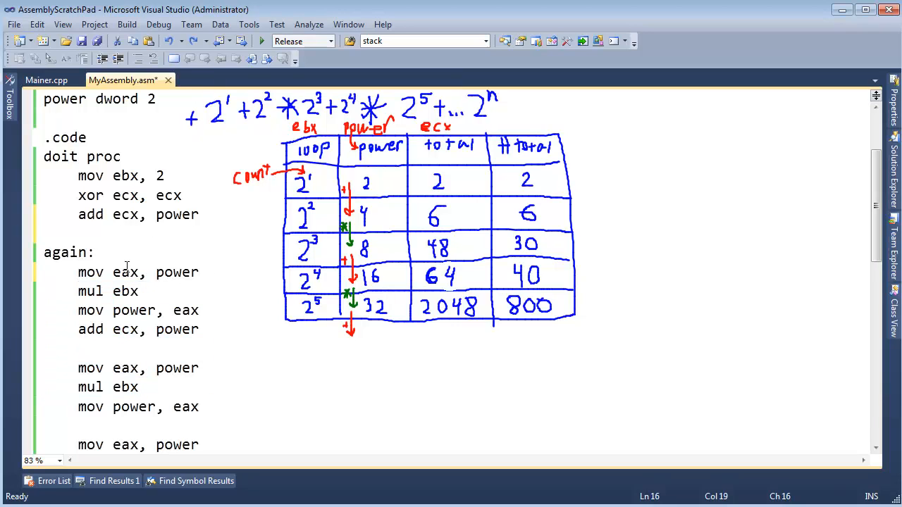
scroll(up, 3)
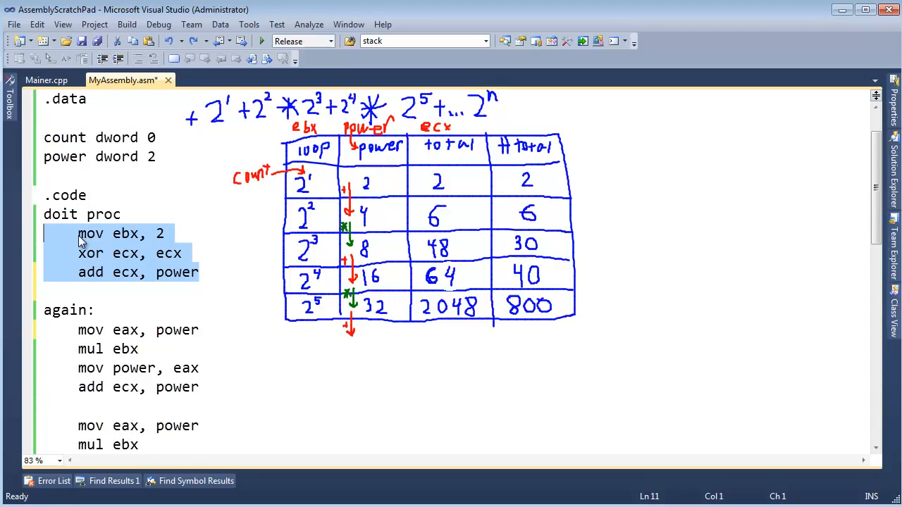
scroll(down, 3)
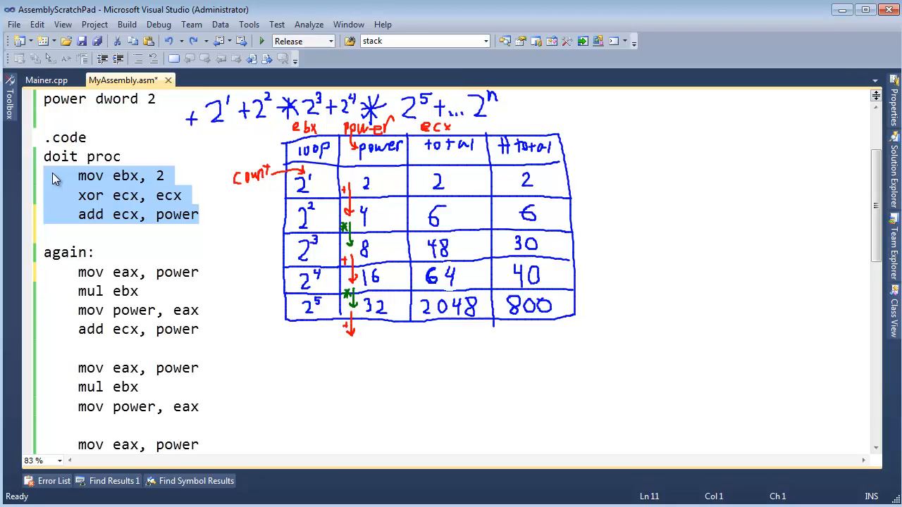
mouse_move(79, 189)
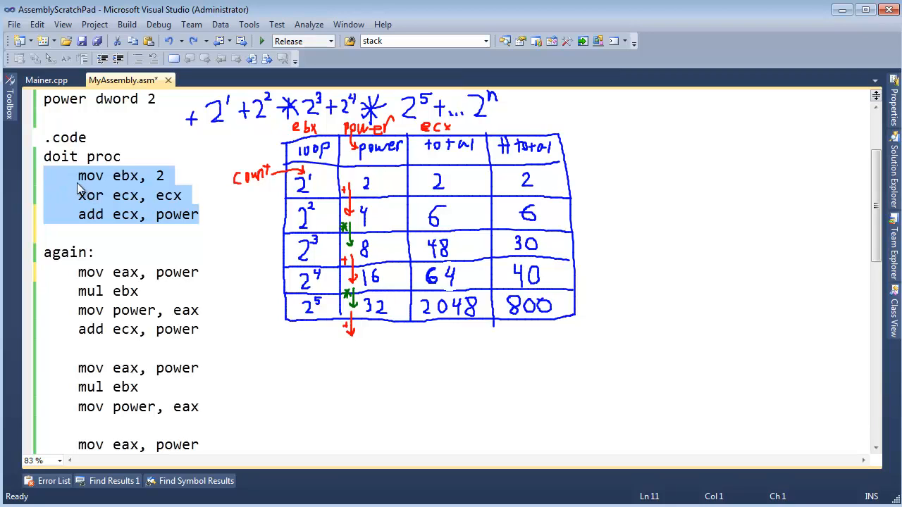
click(172, 215)
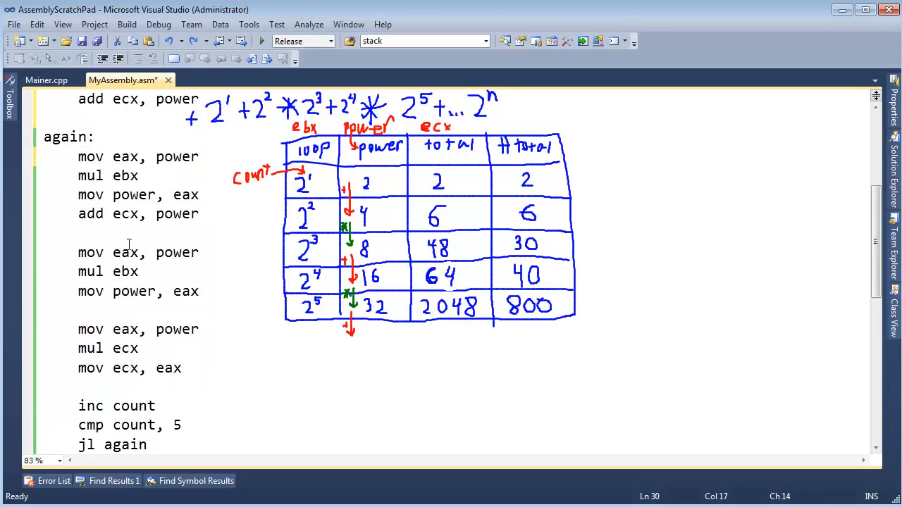
mouse_move(335, 238)
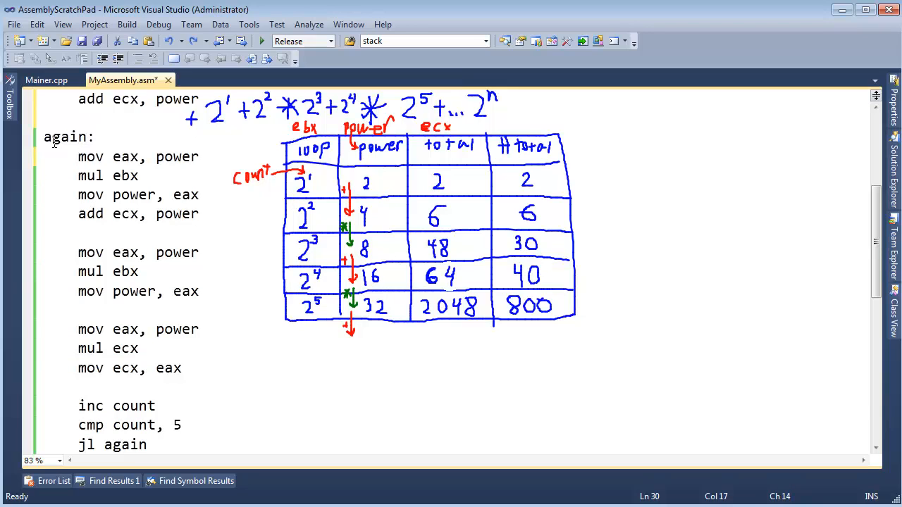
click(181, 368)
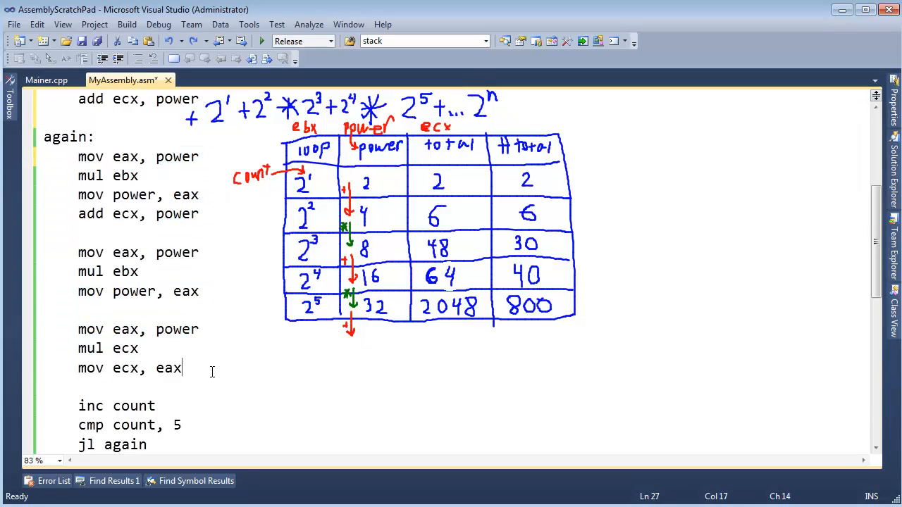
scroll(up, 3)
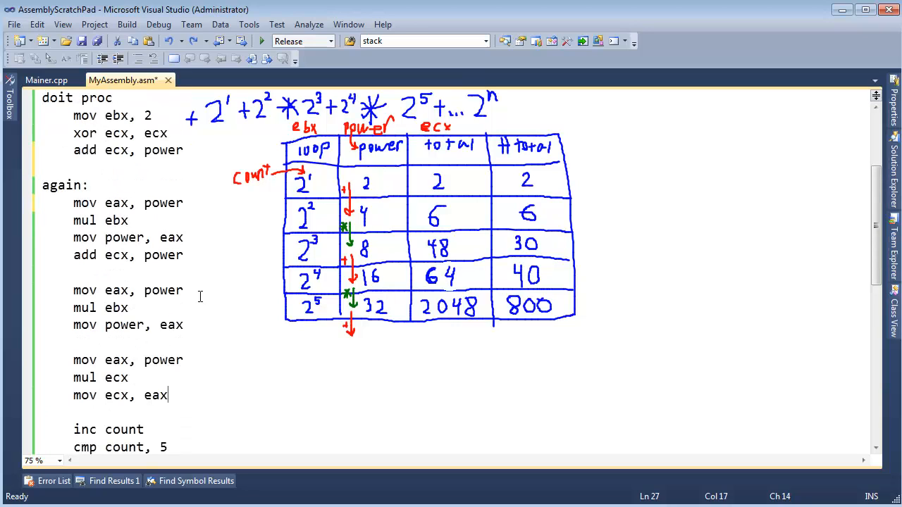
scroll(up, 3)
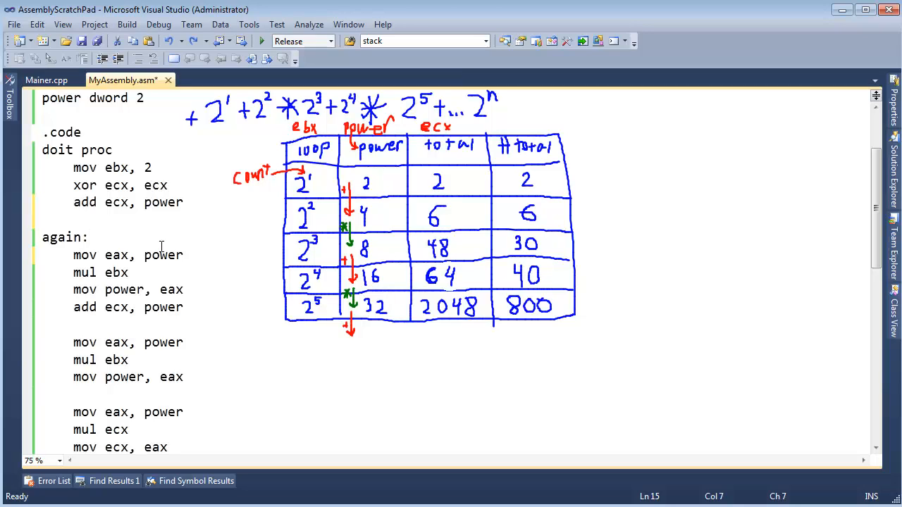
click(88, 237)
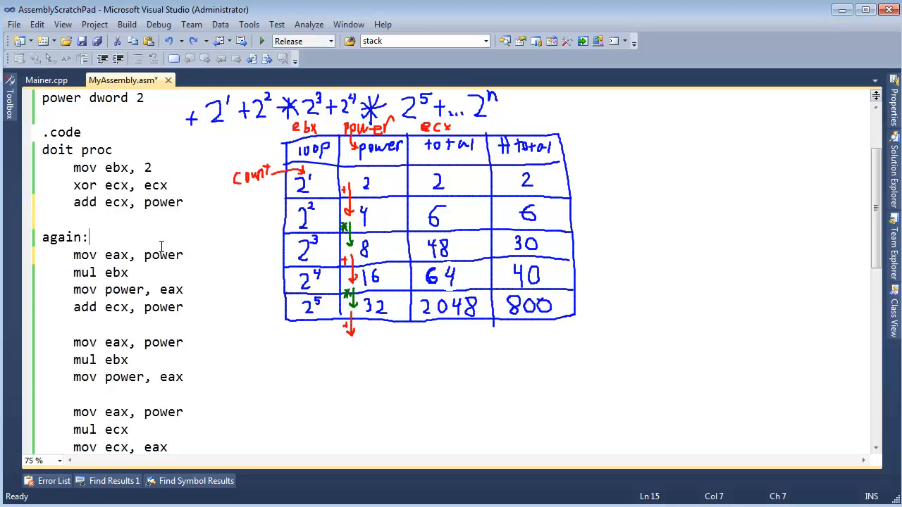
mouse_move(130, 242)
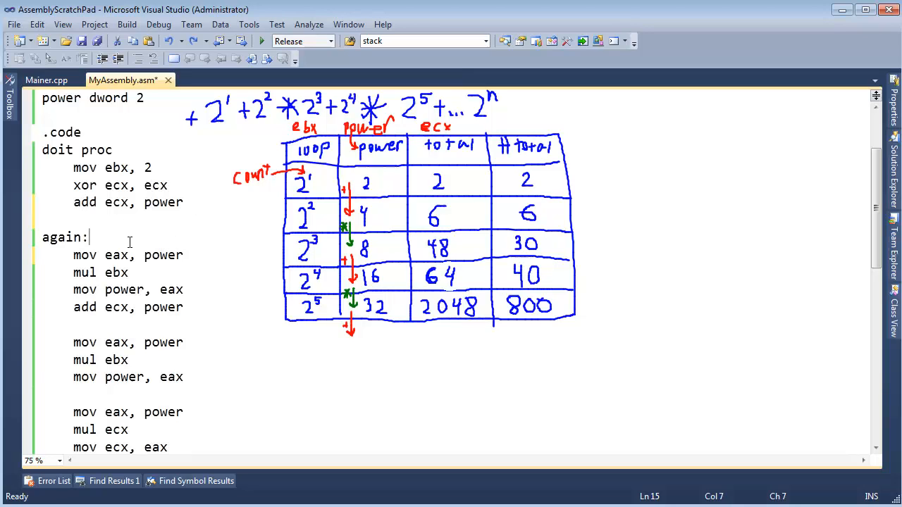
key(Return)
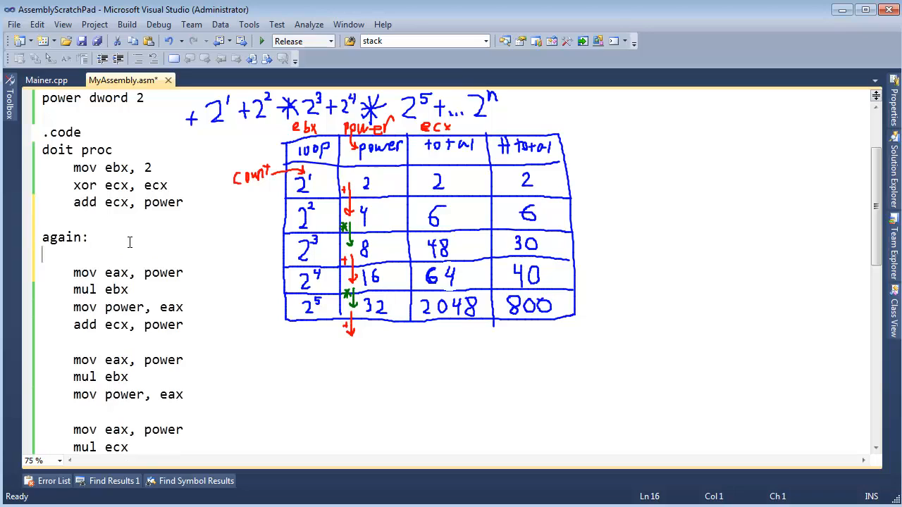
text(;)
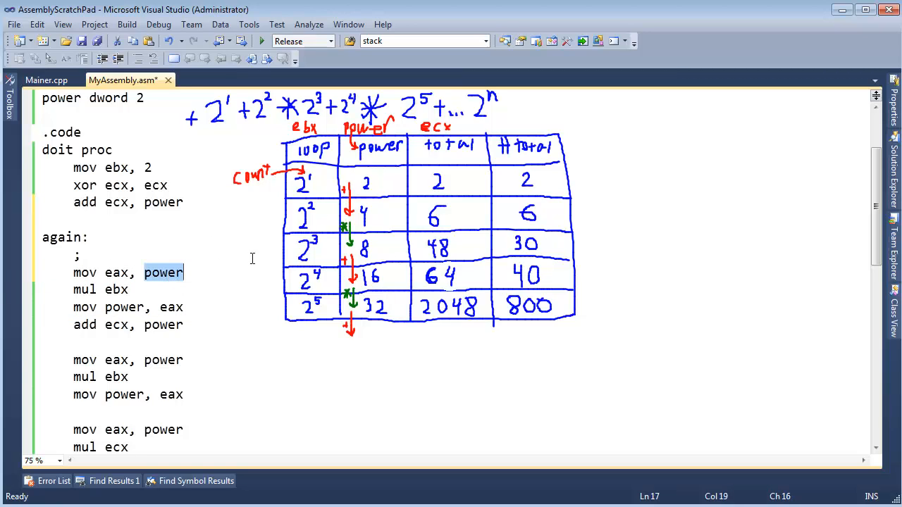
mouse_move(303, 218)
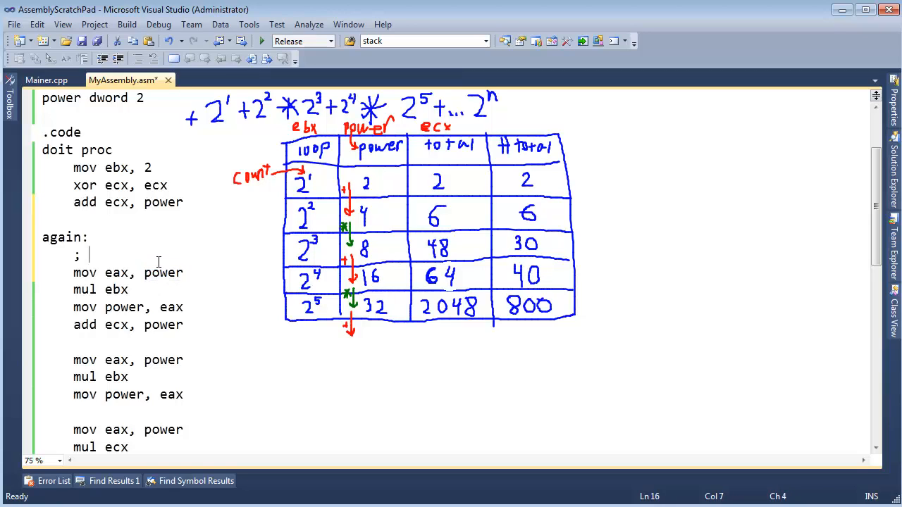
text(Nex)
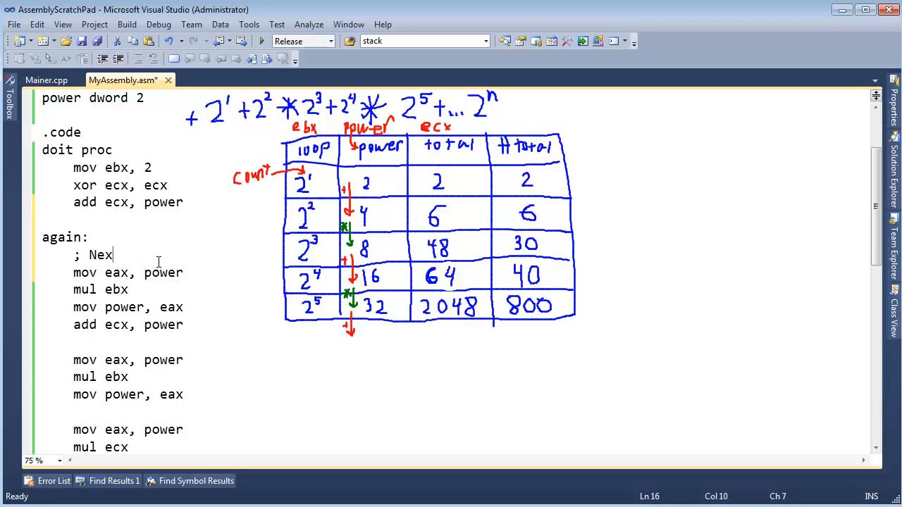
text(t power:)
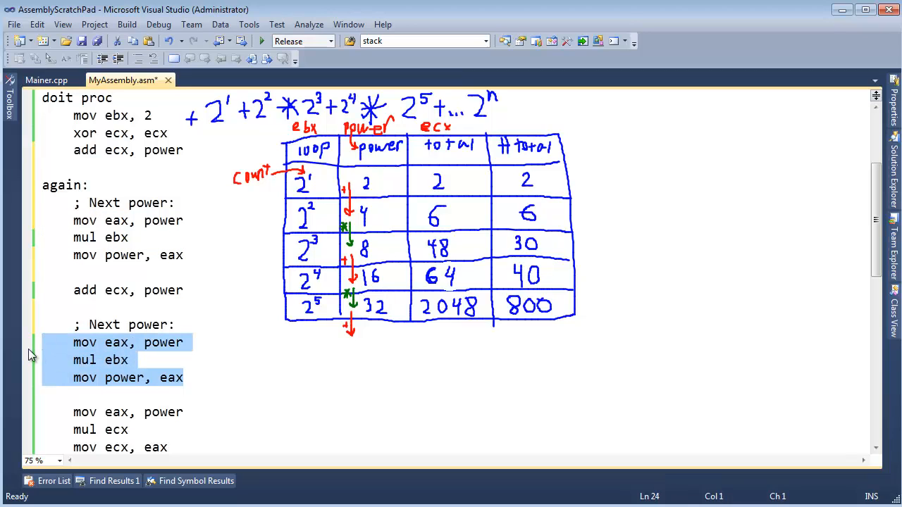
Add the comment '; Add the power to total' above the add instruction, highlighting ecx as the total.
click(175, 324)
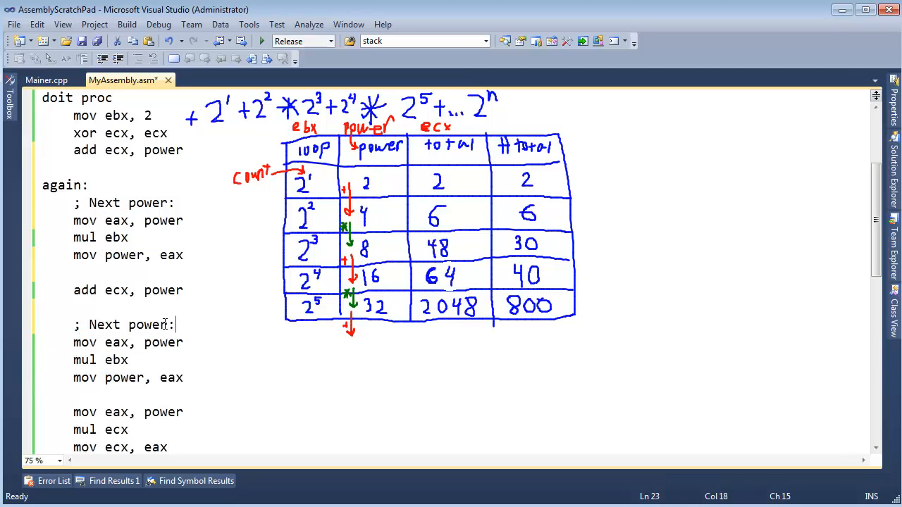
click(129, 361)
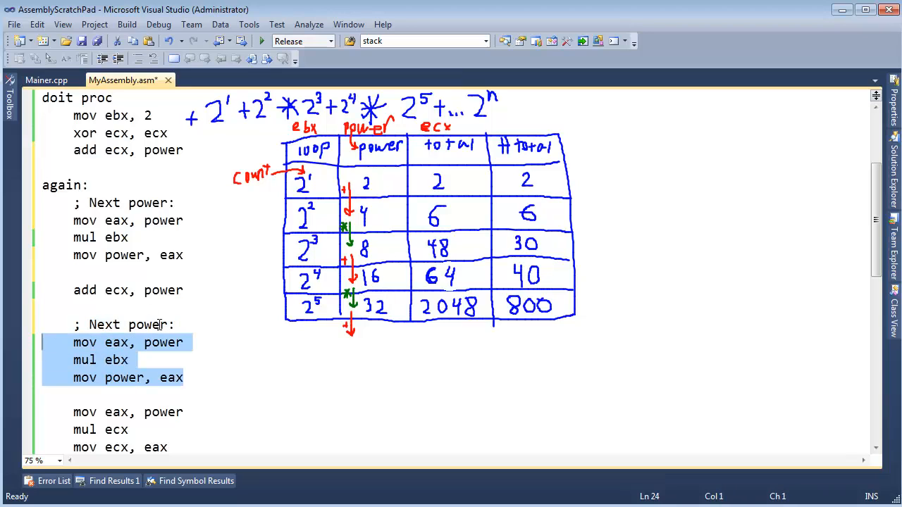
click(248, 112)
text(;)
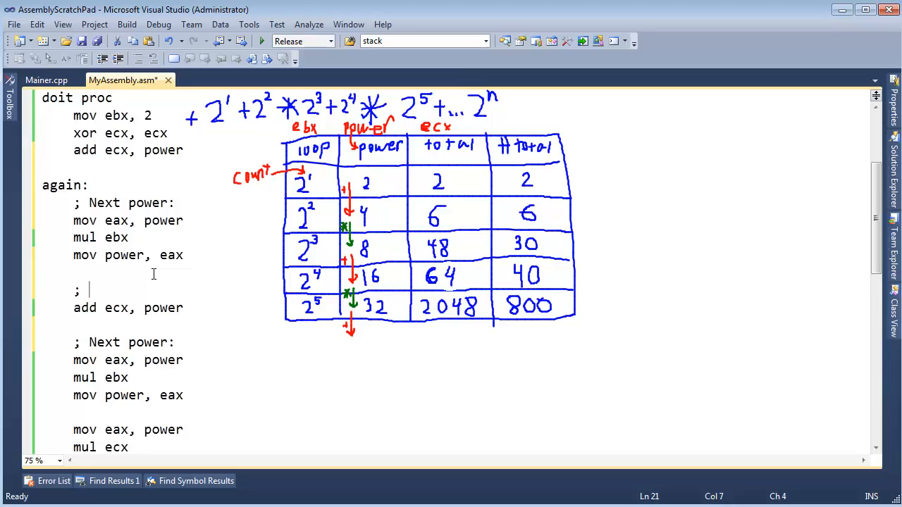
text(Add the power)
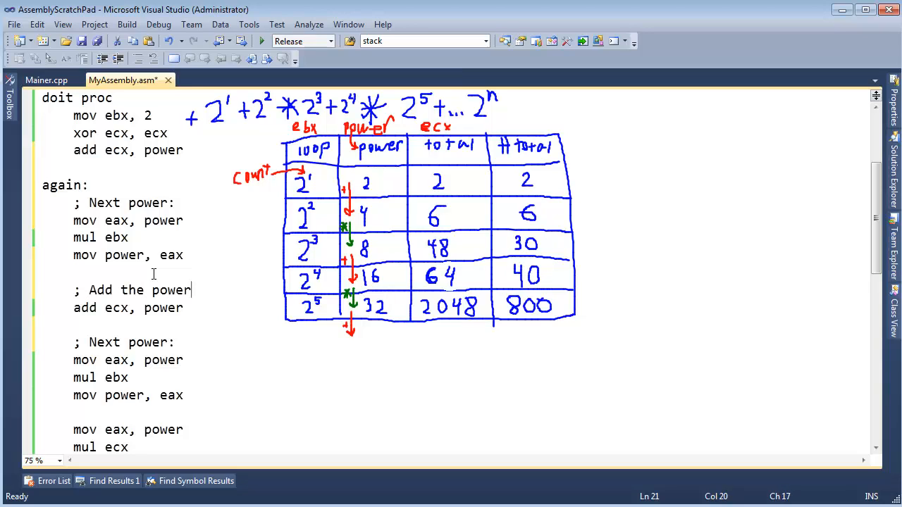
text(to toal)
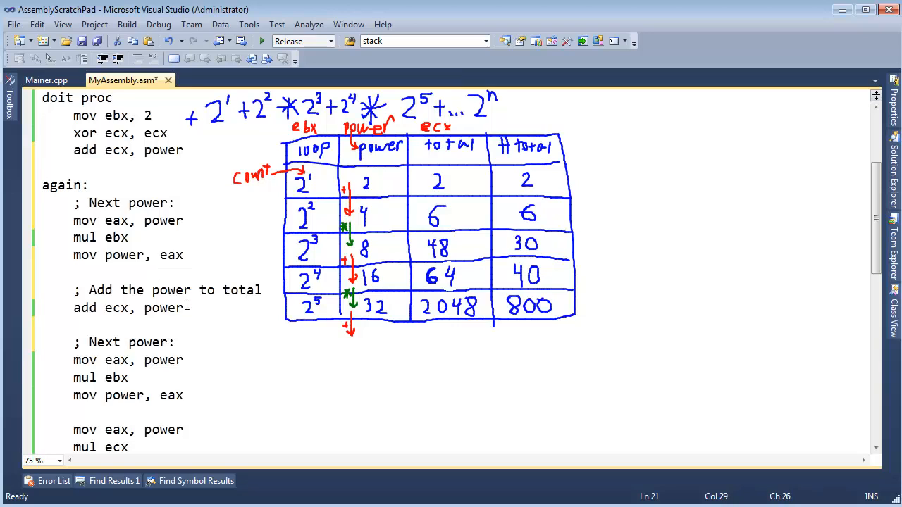
double_click(116, 307)
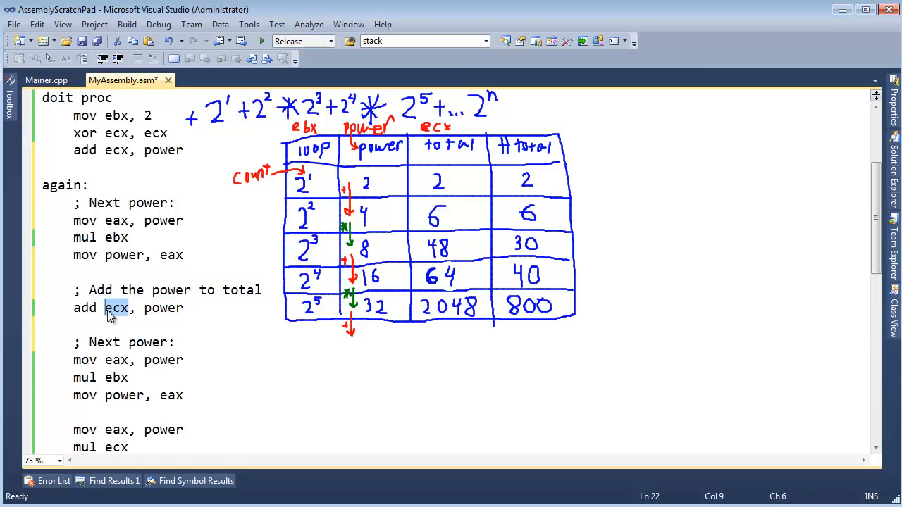
click(90, 290)
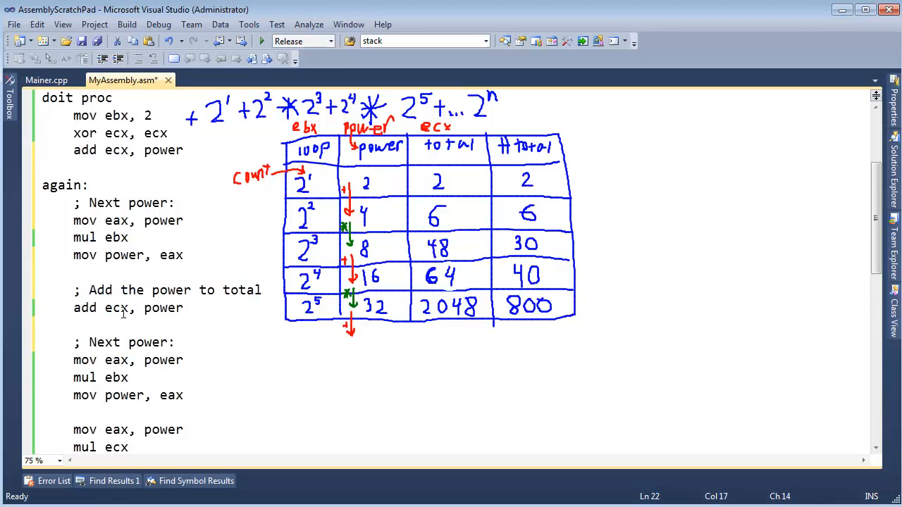
double_click(116, 308)
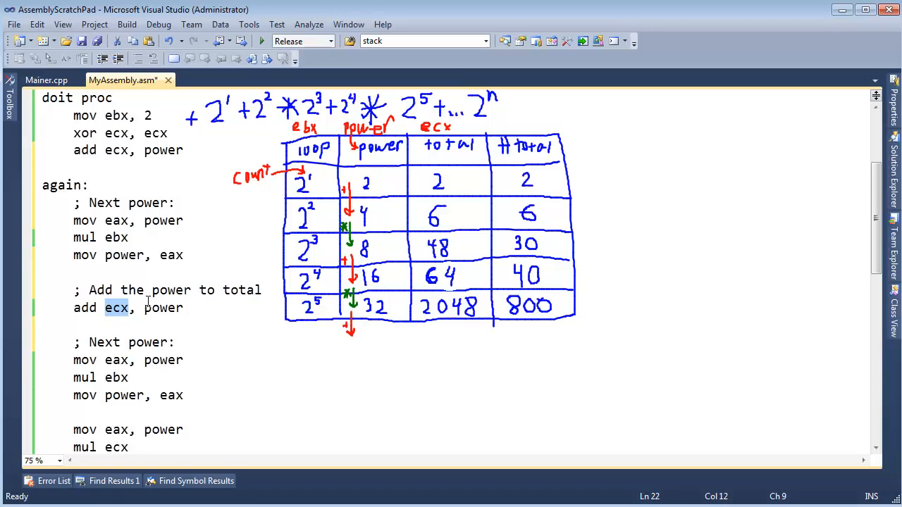
Add the comment '; Multiply the current power to the total' above the multiply block.
scroll(down, 3)
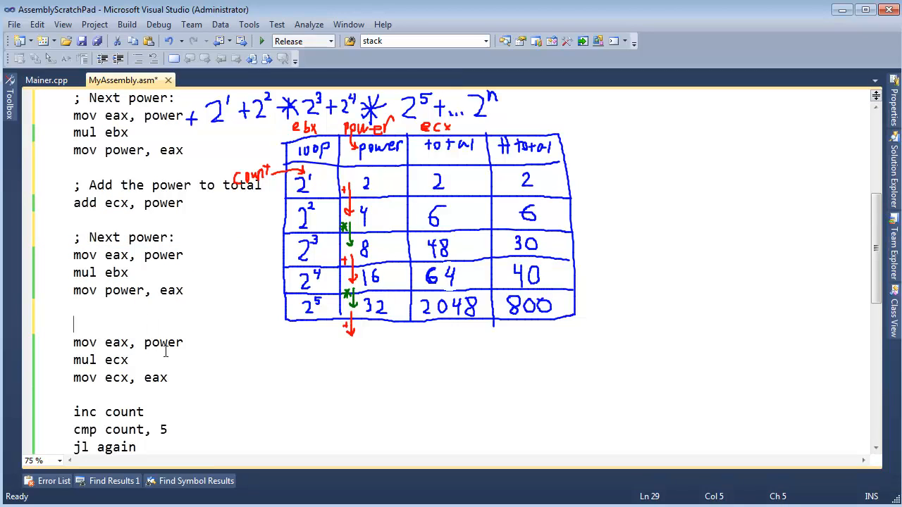
text(;)
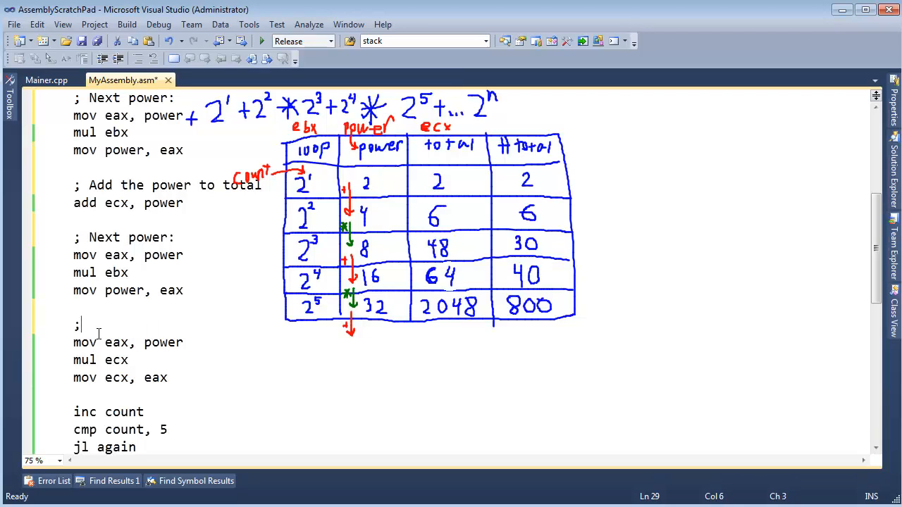
text(Multiply)
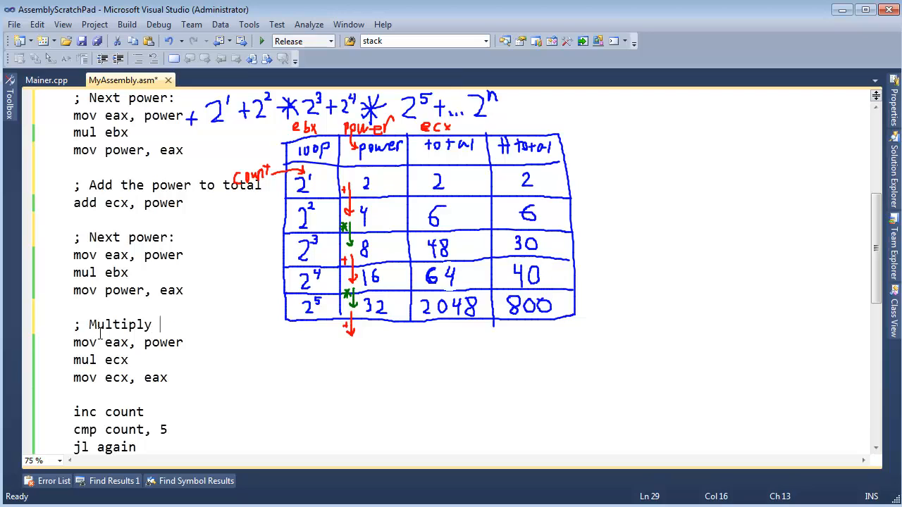
text(the current power)
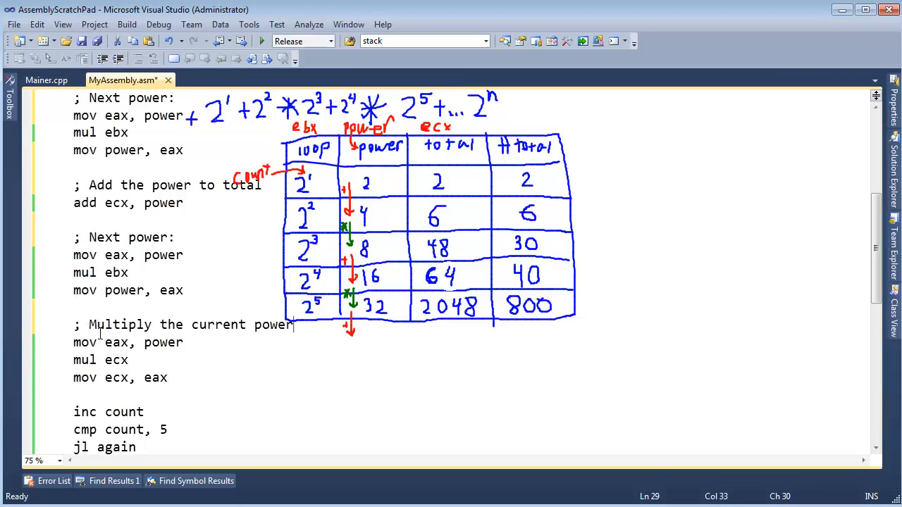
text(; to the)
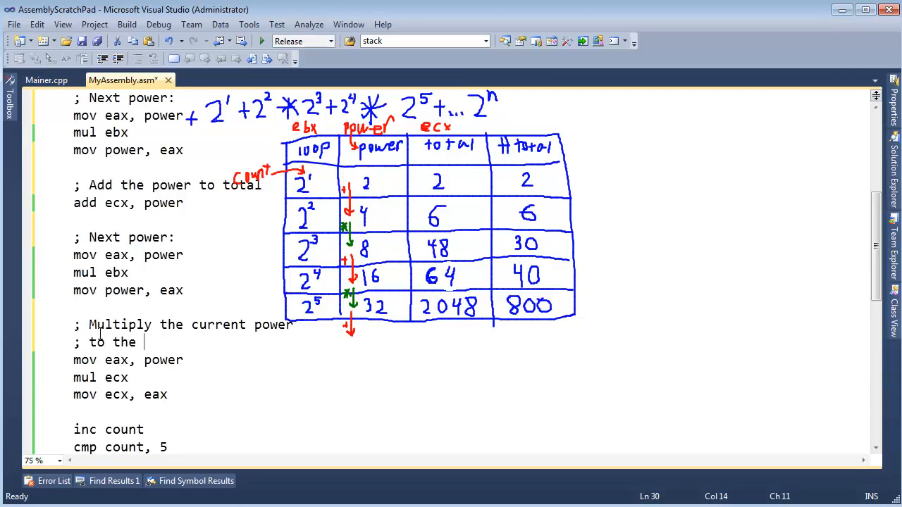
text(total)
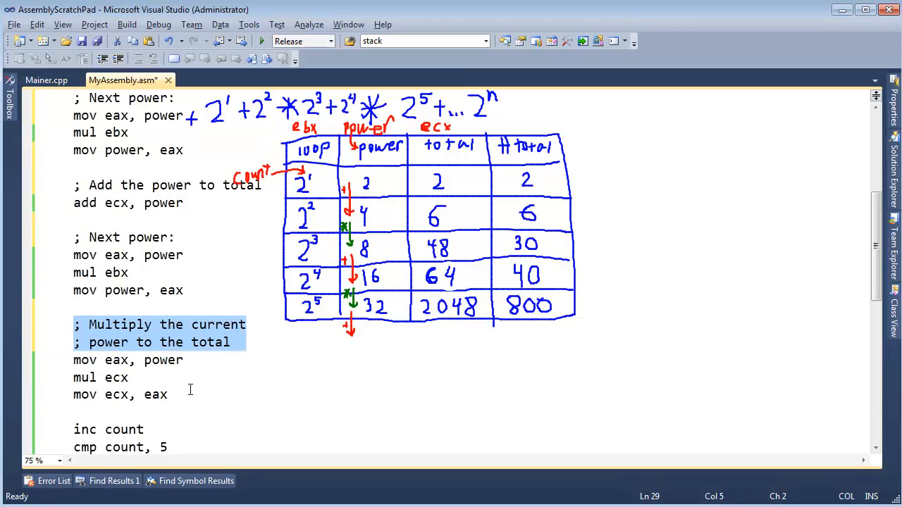
Add the comment '; Repeat if necessary' above the inc/cmp block.
scroll(down, 3)
text(; Re)
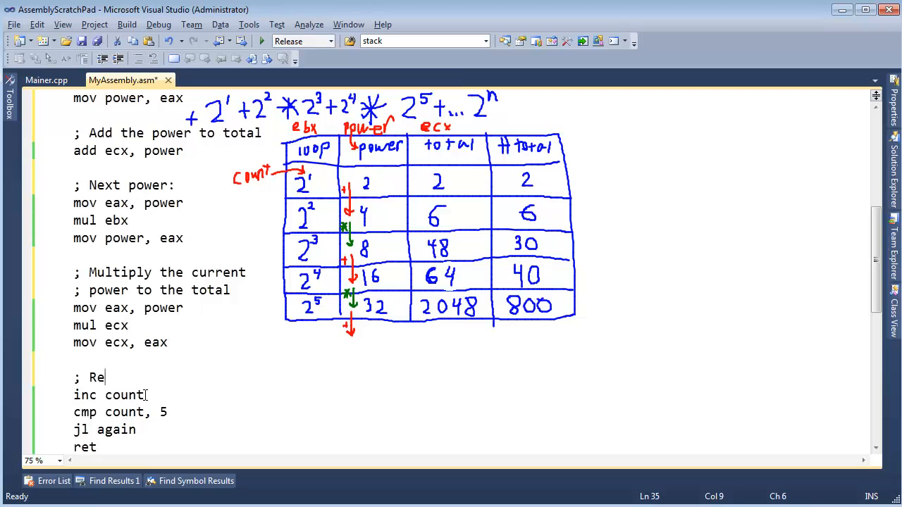
text(peat if necess)
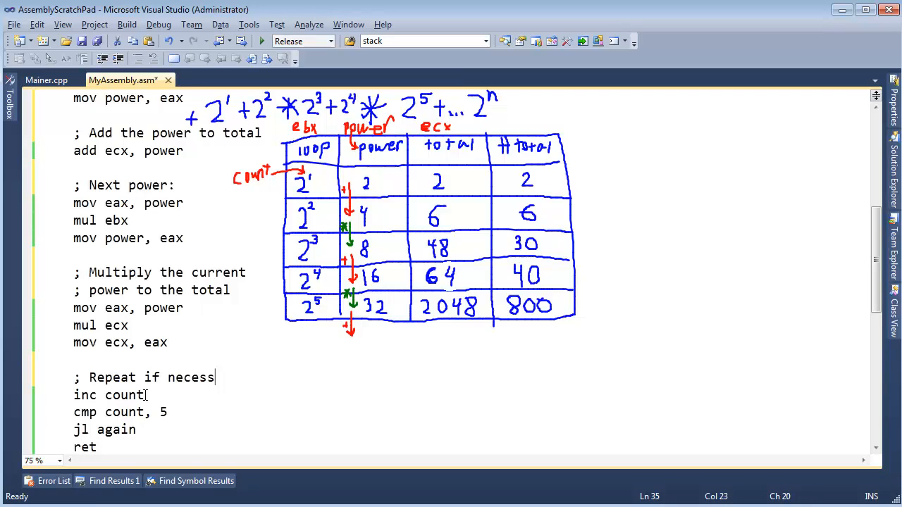
text(ary)
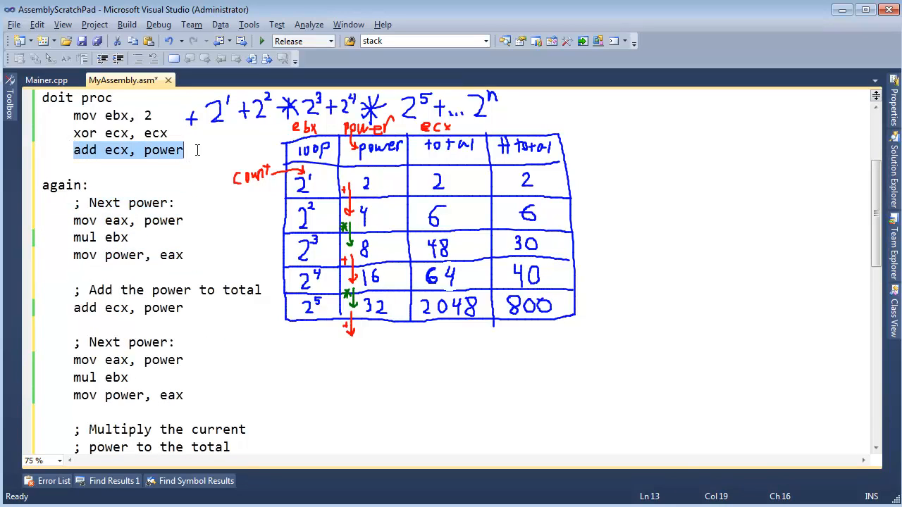
scroll(down, 3)
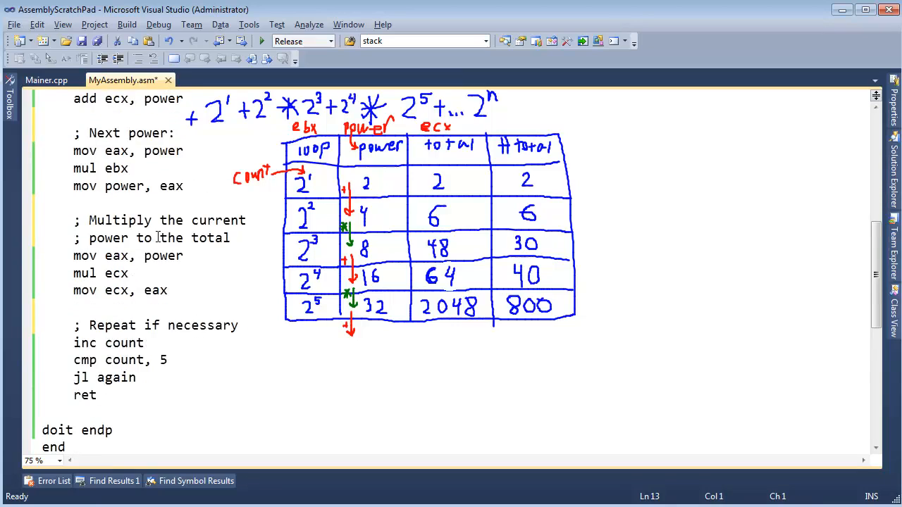
scroll(down, 3)
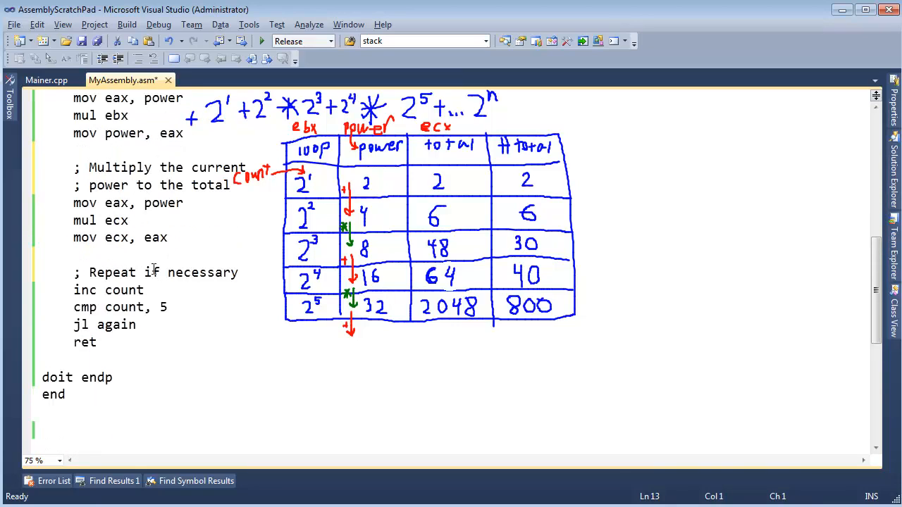
double_click(124, 290)
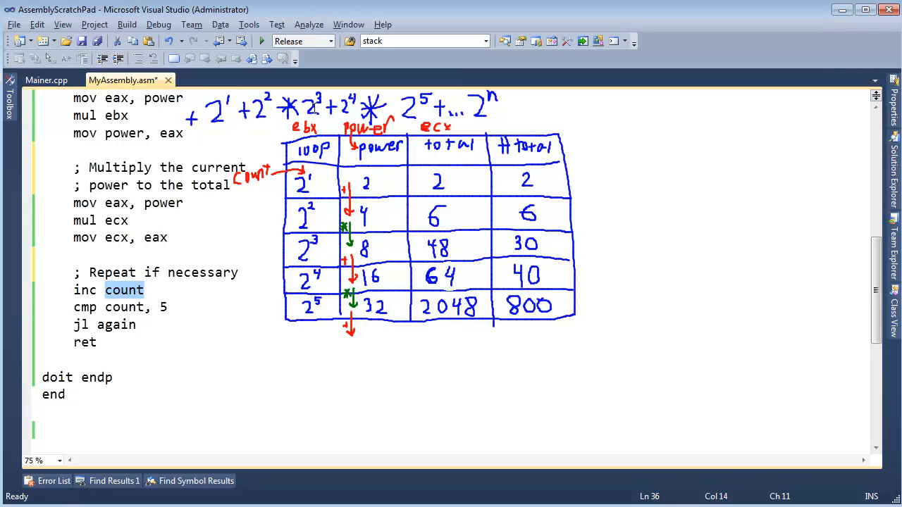
click(124, 291)
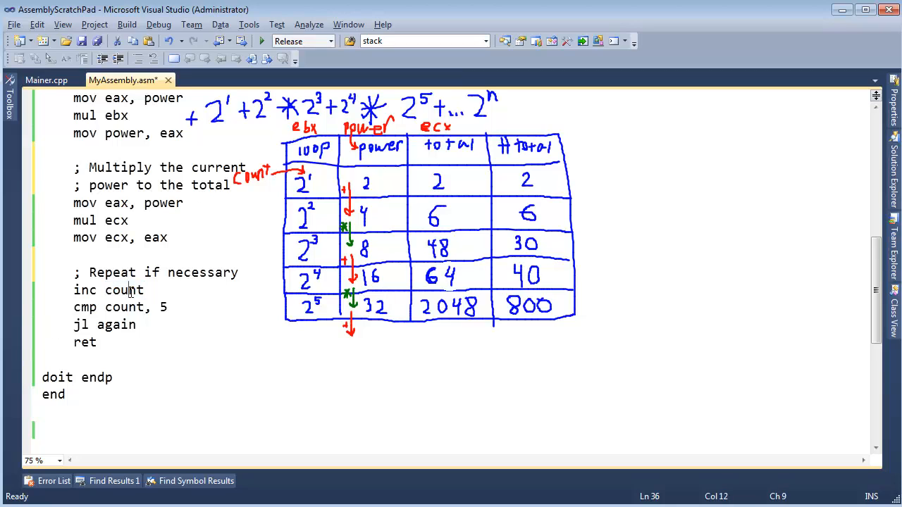
double_click(124, 290)
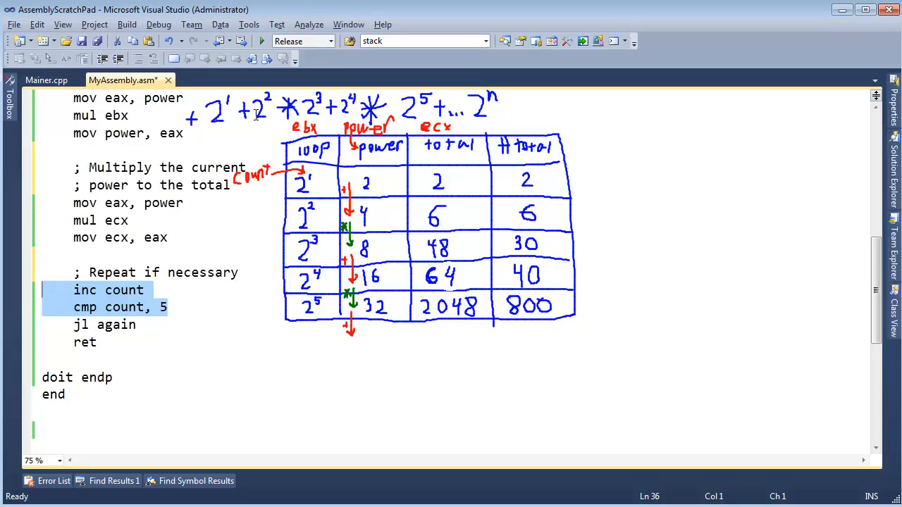
mouse_move(279, 141)
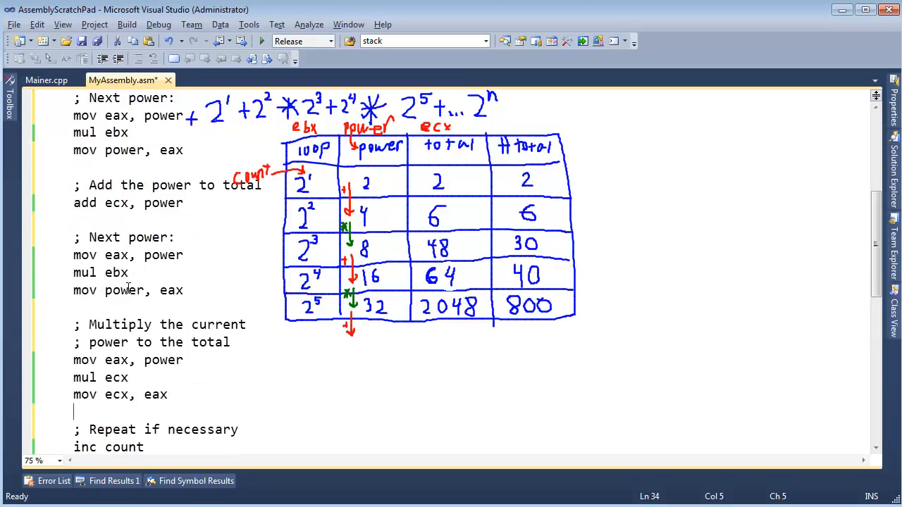
Change 'count dword 0' to 'count dword 1' in the .data section and review the loop's initial add.
scroll(up, 3)
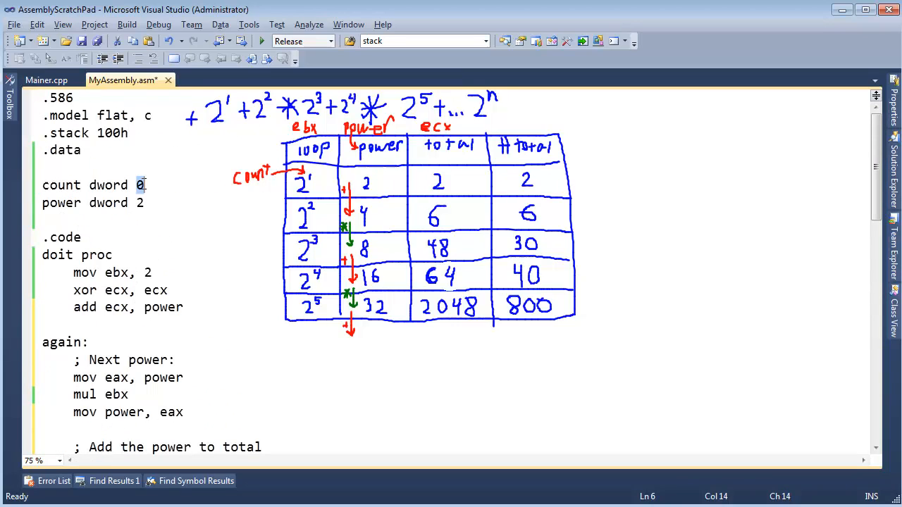
text(1)
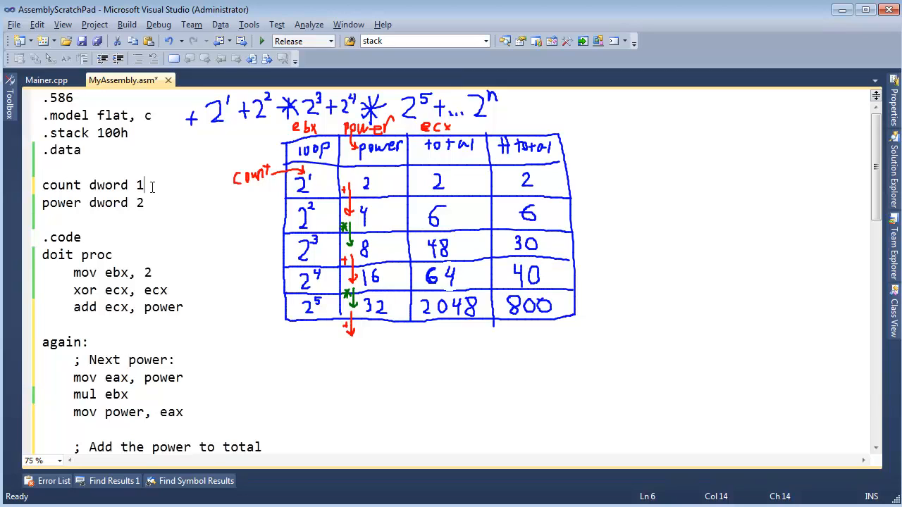
double_click(139, 185)
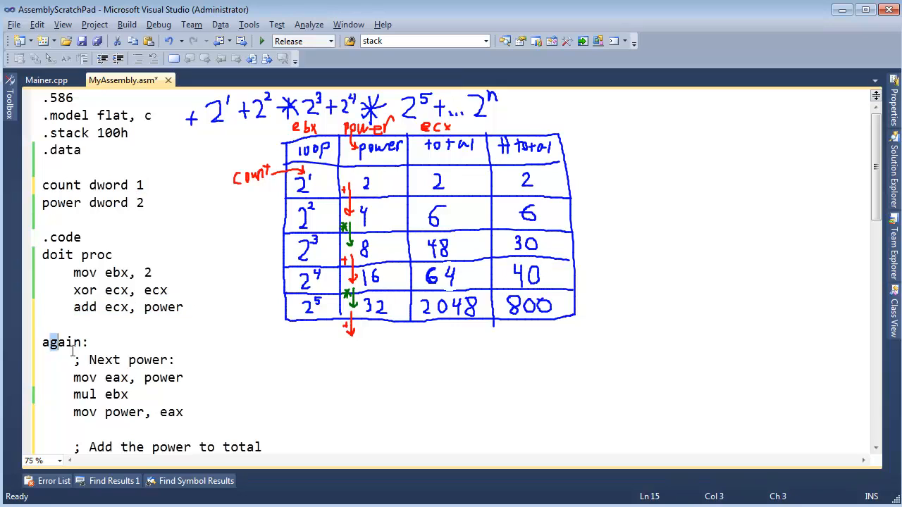
drag(42, 342, 130, 395)
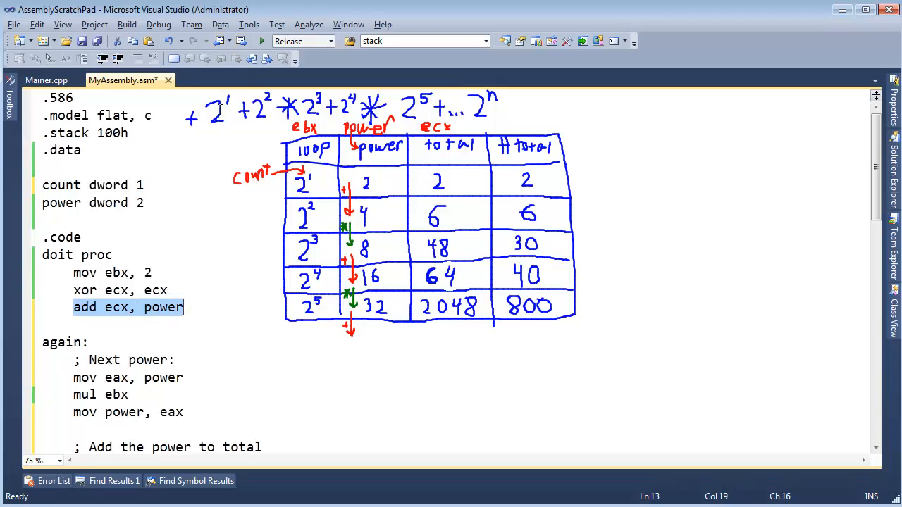
scroll(down, 3)
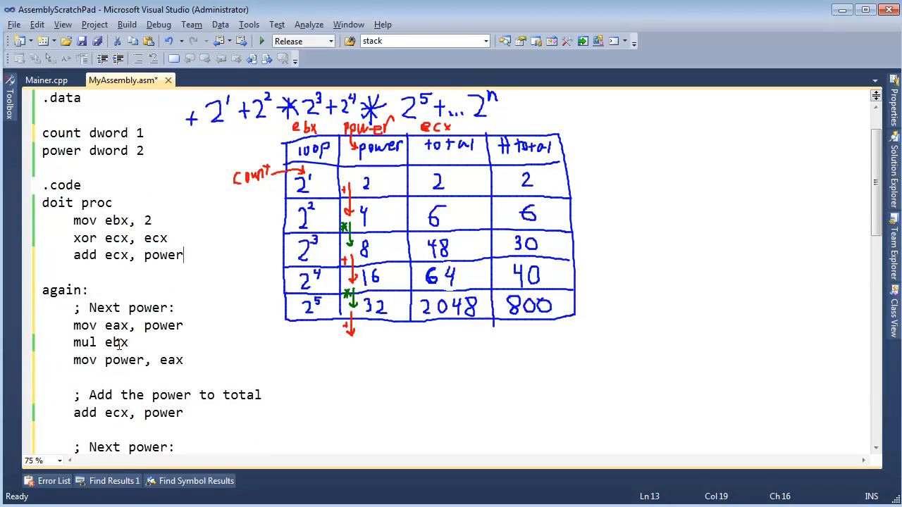
click(185, 413)
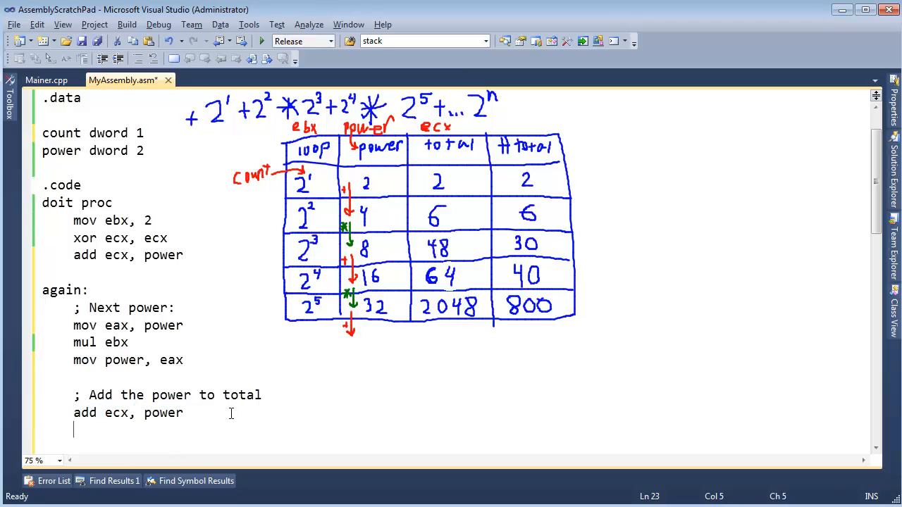
Move 'inc count' to follow 'mov power, eax' in the first next-power block.
text(inc count)
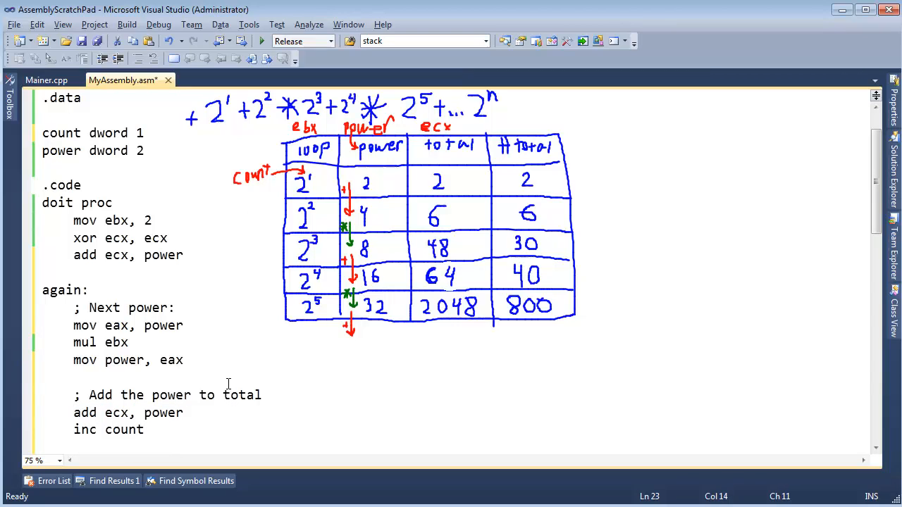
scroll(down, 3)
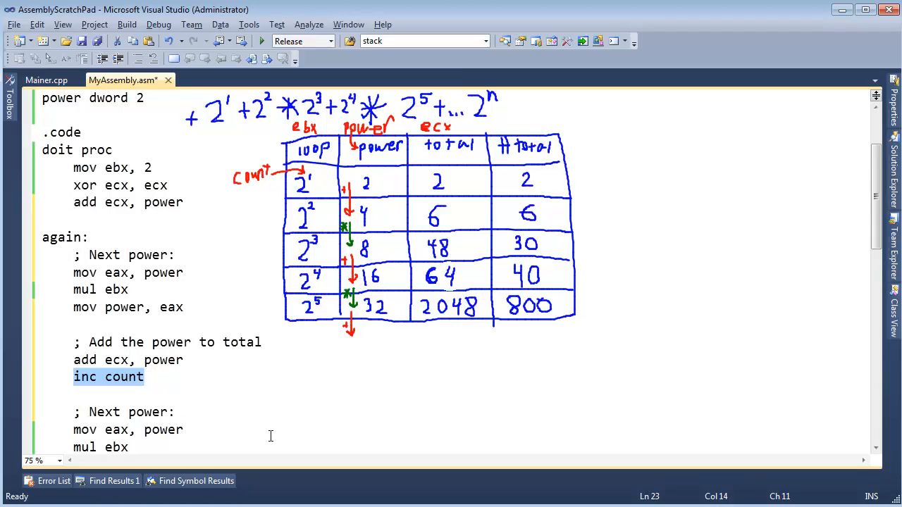
key(Delete)
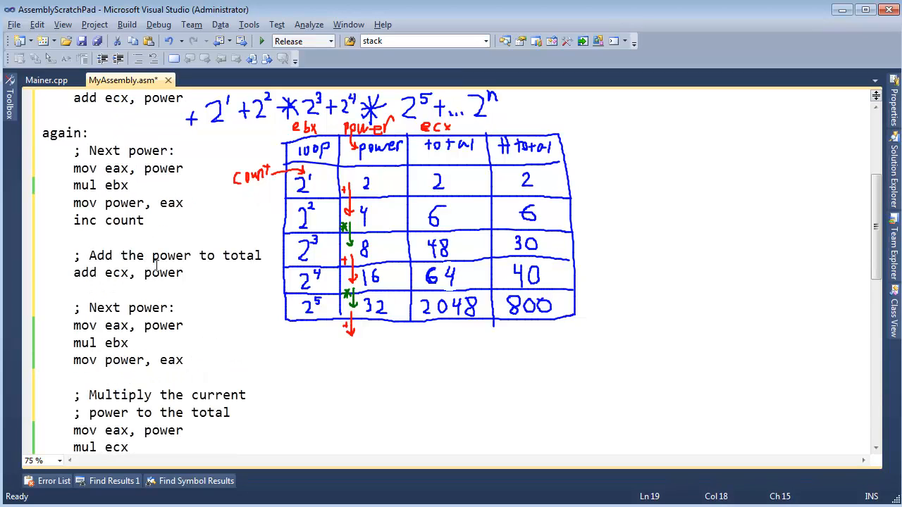
drag(74, 169, 183, 203)
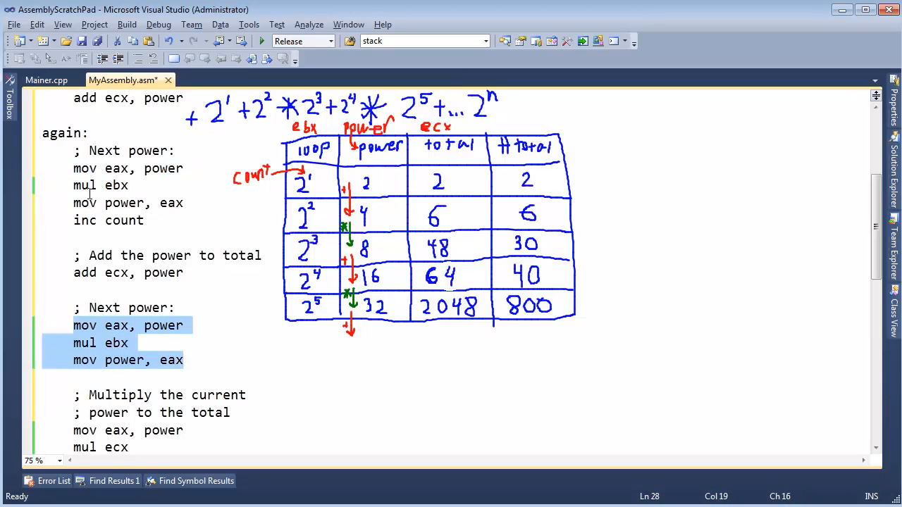
Add a second 'inc count' after 'mov power, eax' in the second next-power block.
click(76, 150)
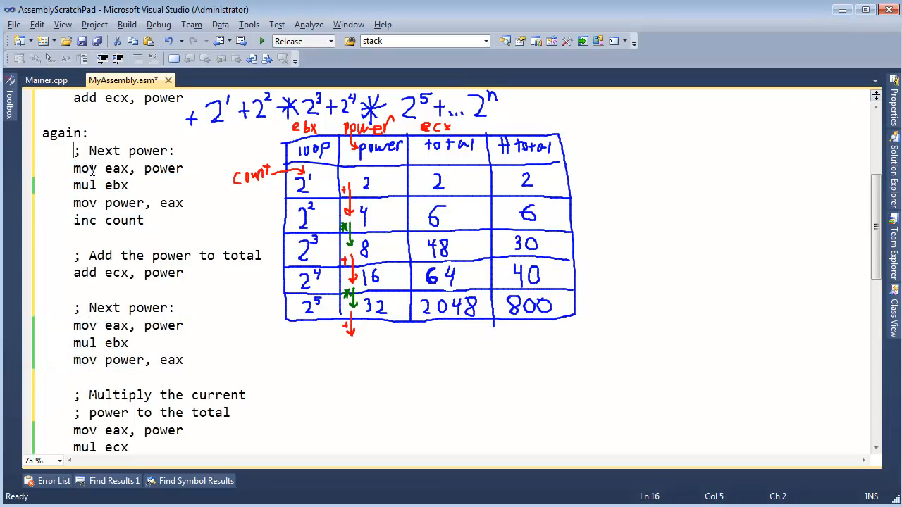
click(76, 378)
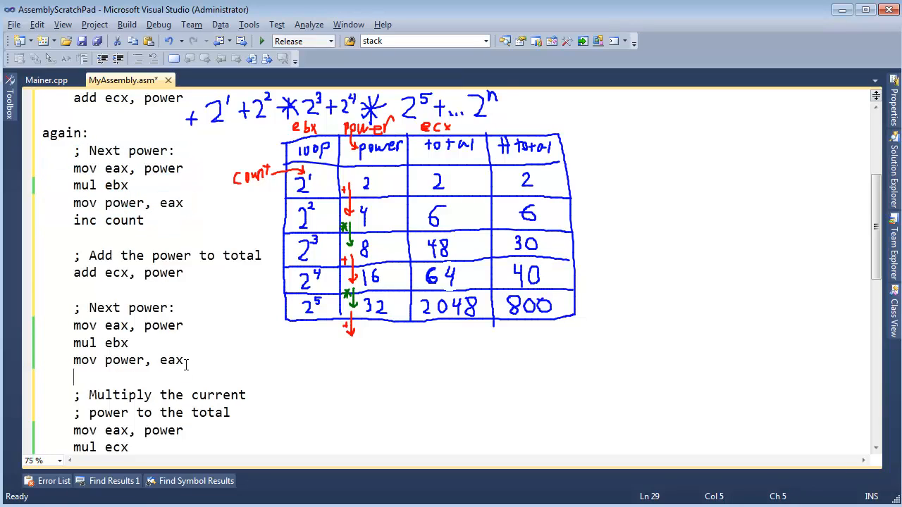
scroll(down, 3)
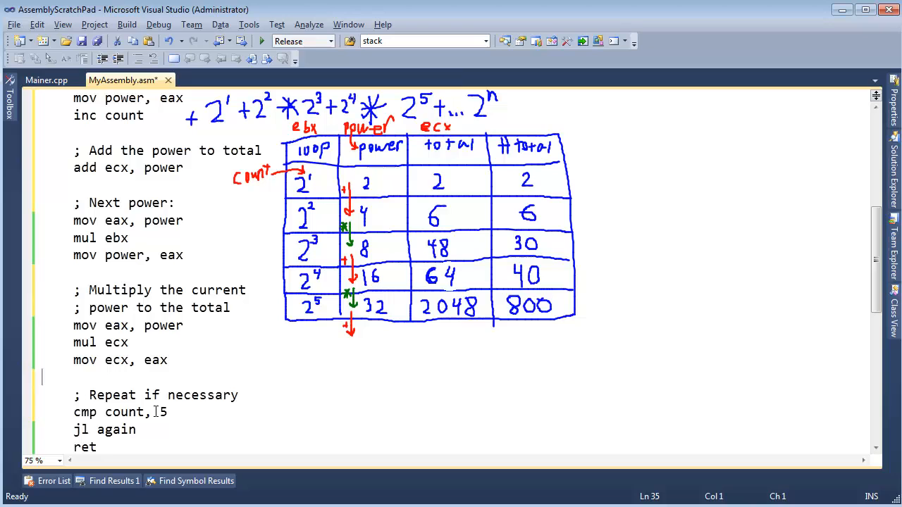
click(42, 273)
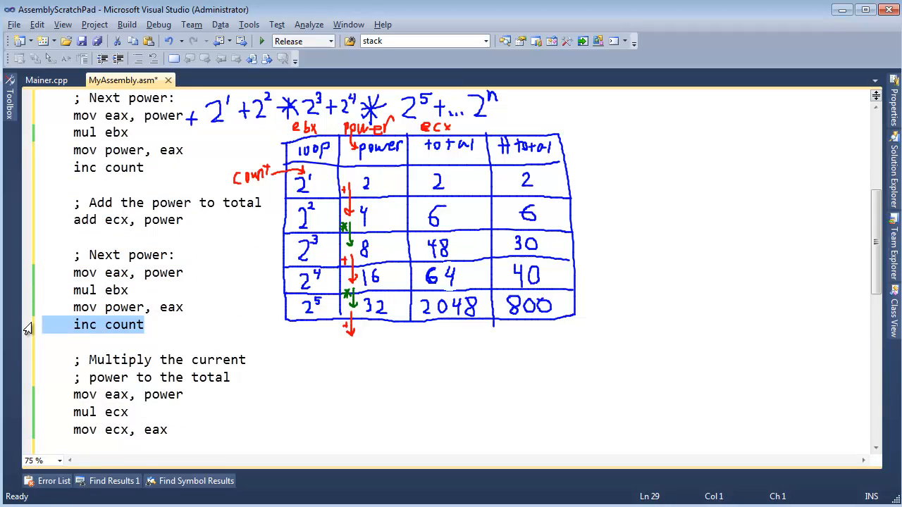
mouse_move(176, 255)
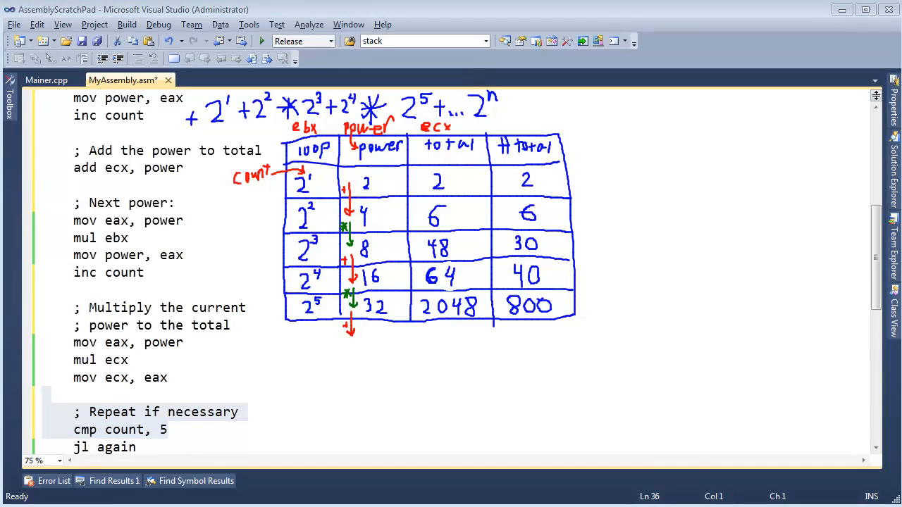
Start debugging, show the disassembly and point Memory 1 at the count and power bytes.
click(198, 234)
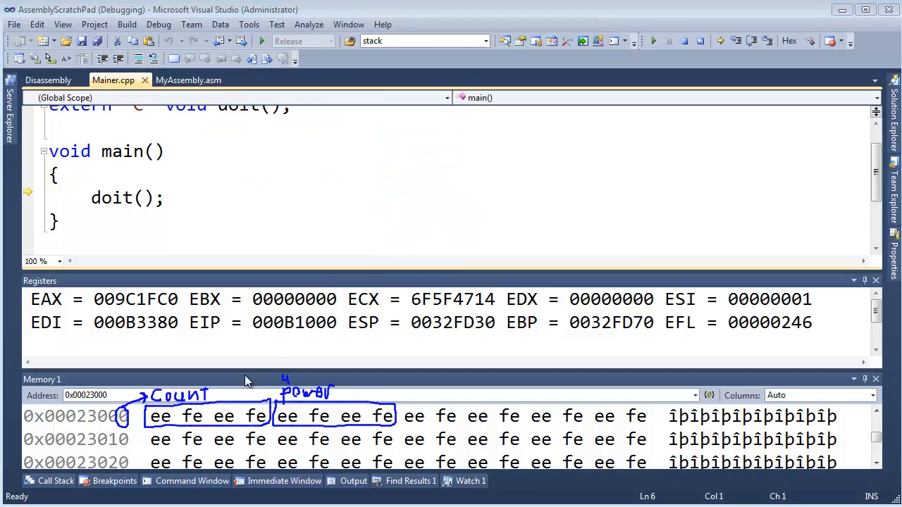
mouse_move(351, 185)
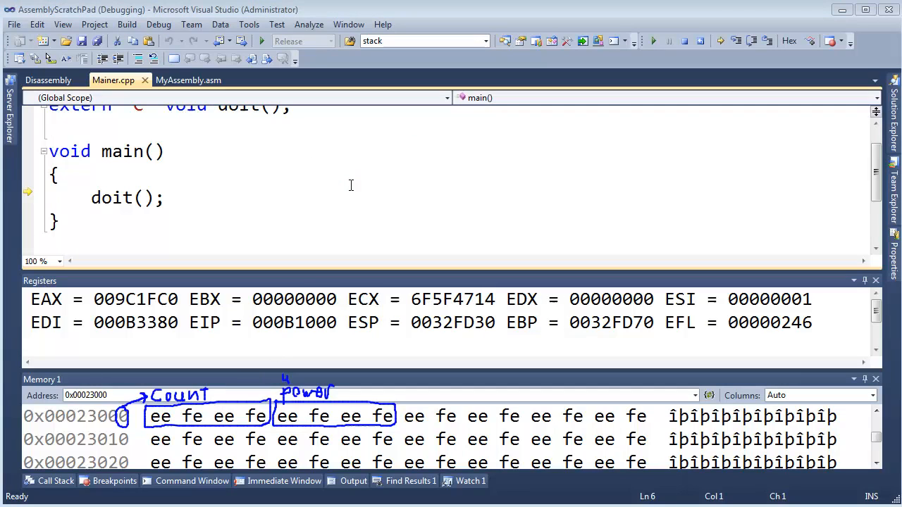
click(59, 175)
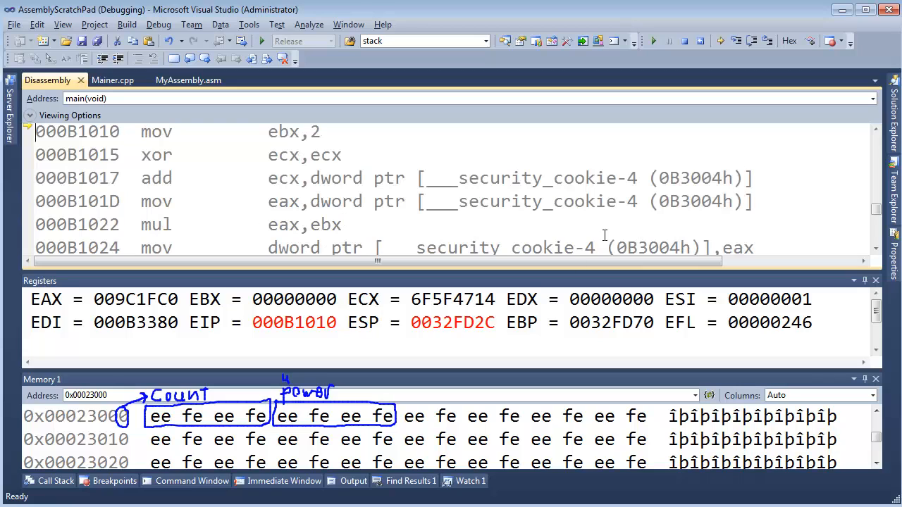
mouse_move(684, 190)
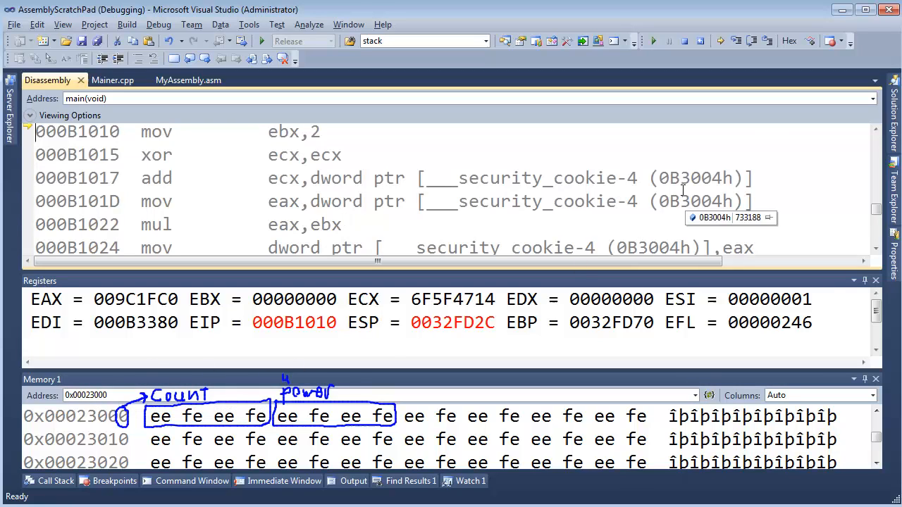
click(86, 395)
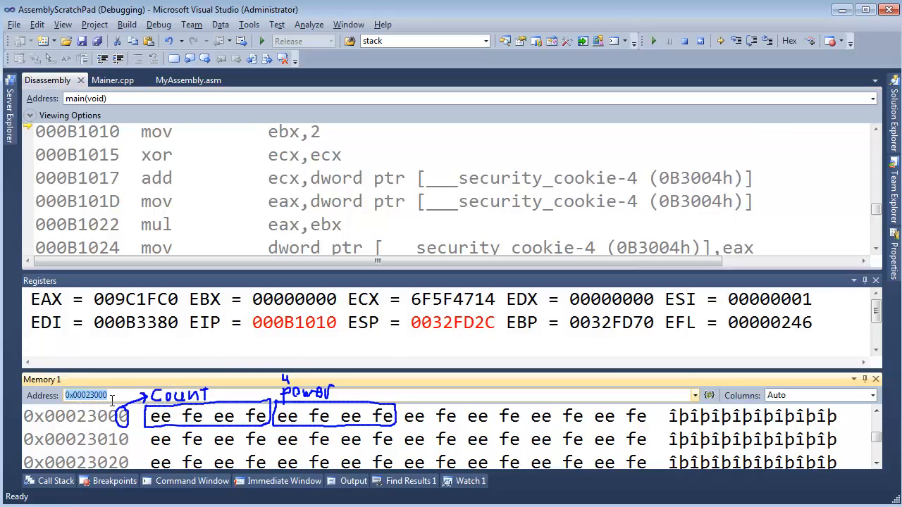
mouse_move(691, 177)
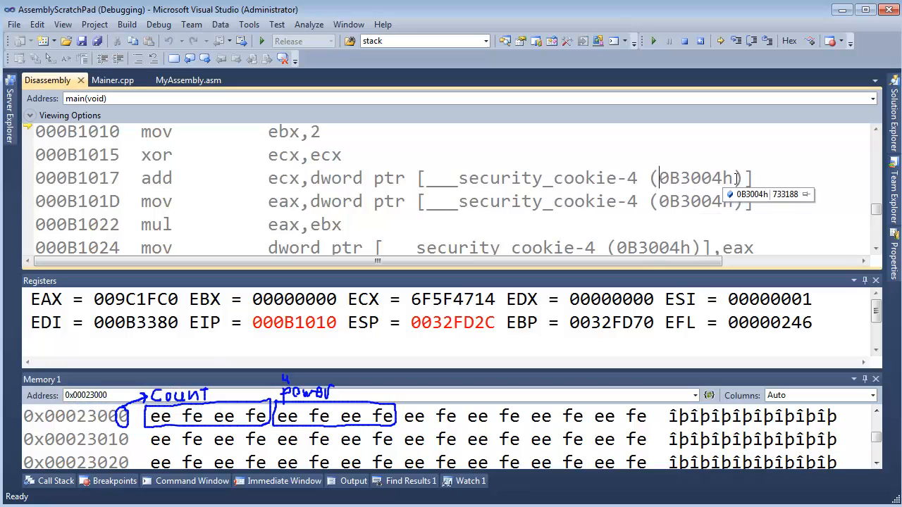
scroll(down, 3)
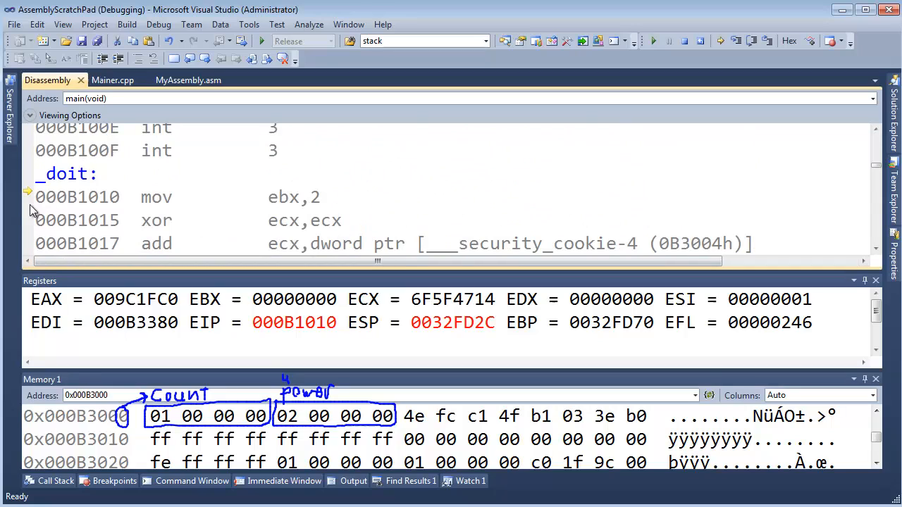
Step over mov ebx 2, xor ecx and the first add, checking the inc count line in the source.
key(F10)
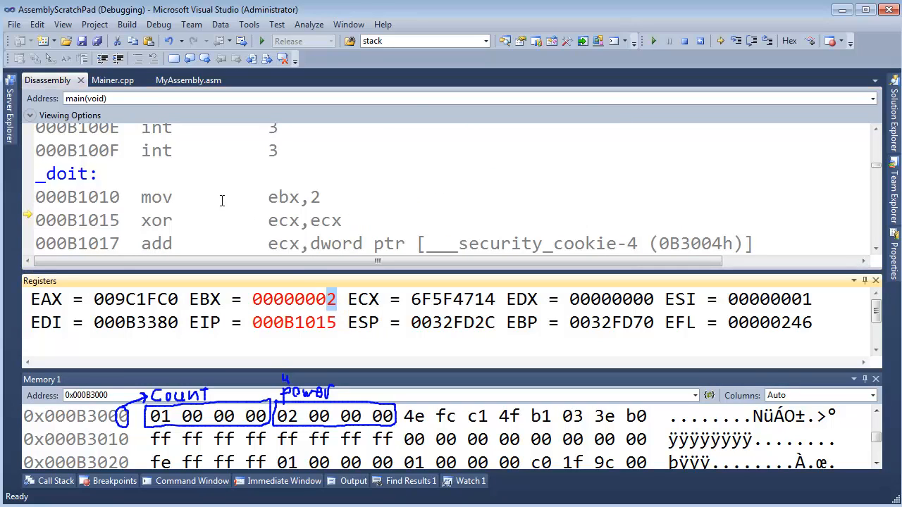
key(F10)
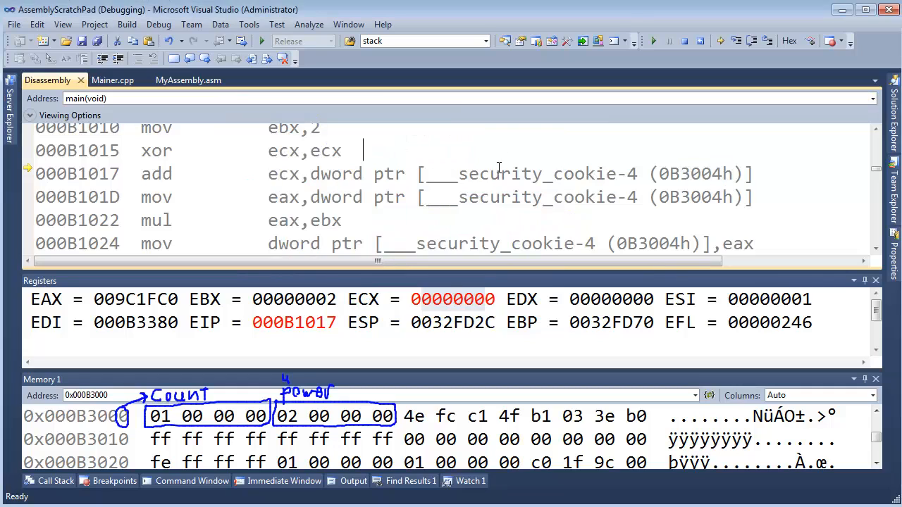
key(F10)
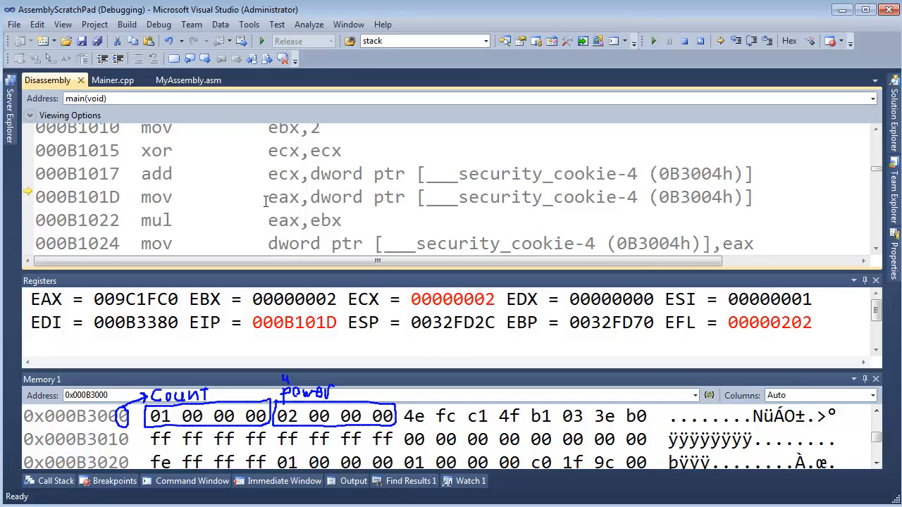
mouse_move(761, 237)
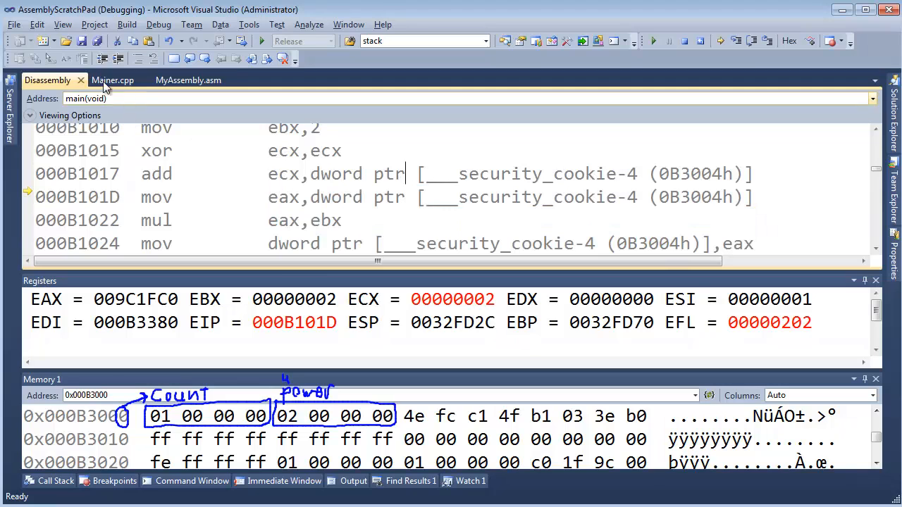
click(189, 79)
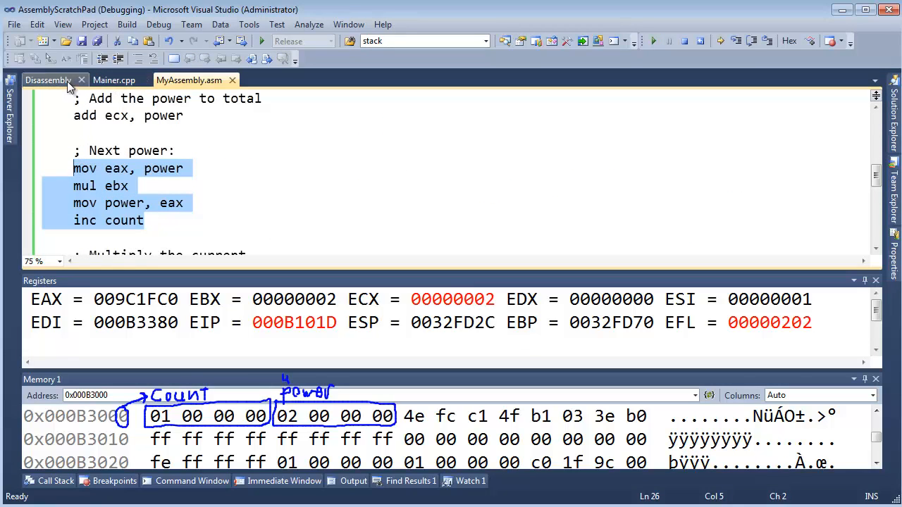
click(109, 219)
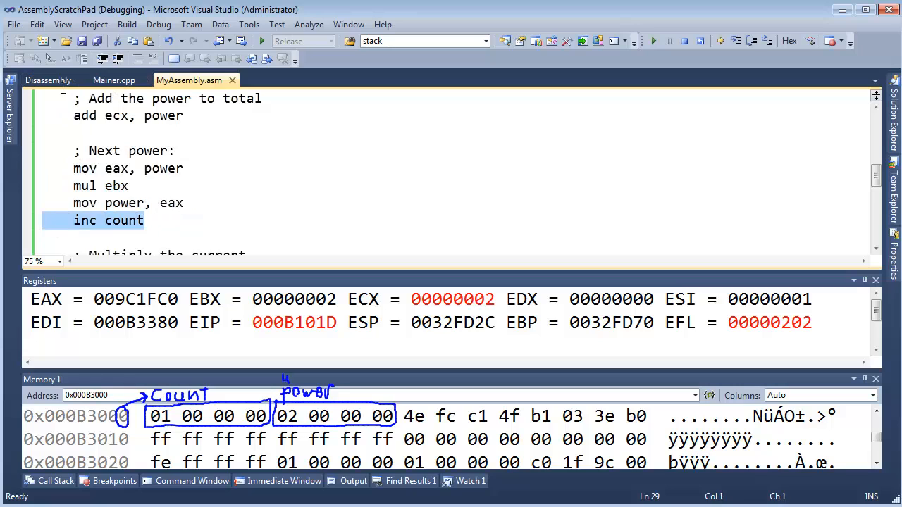
click(48, 79)
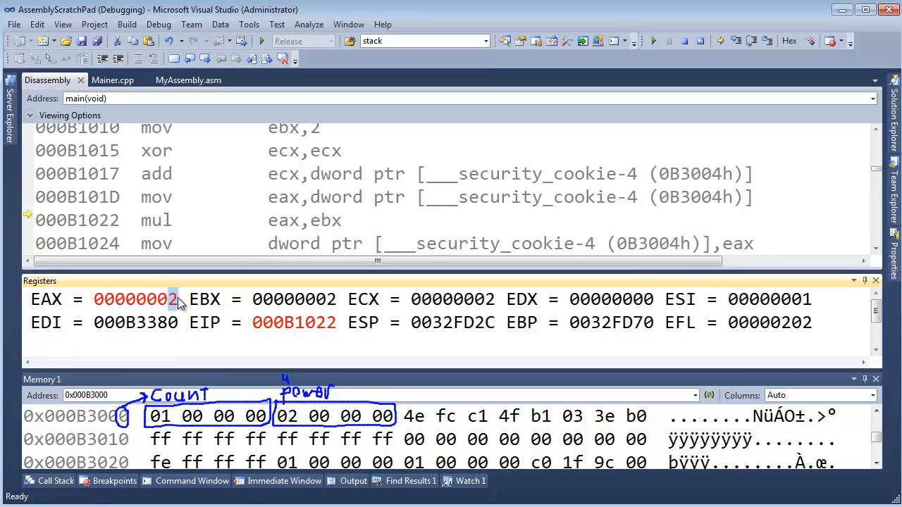
mouse_move(307, 220)
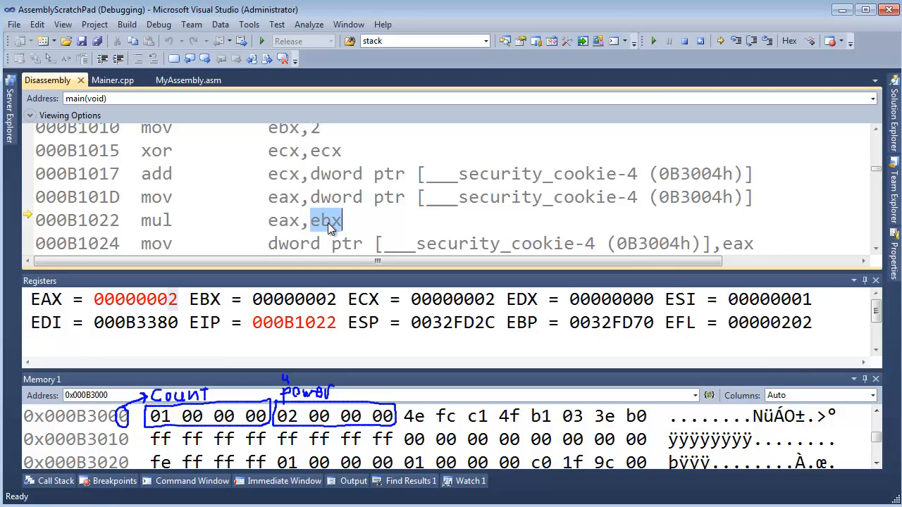
mouse_move(326, 220)
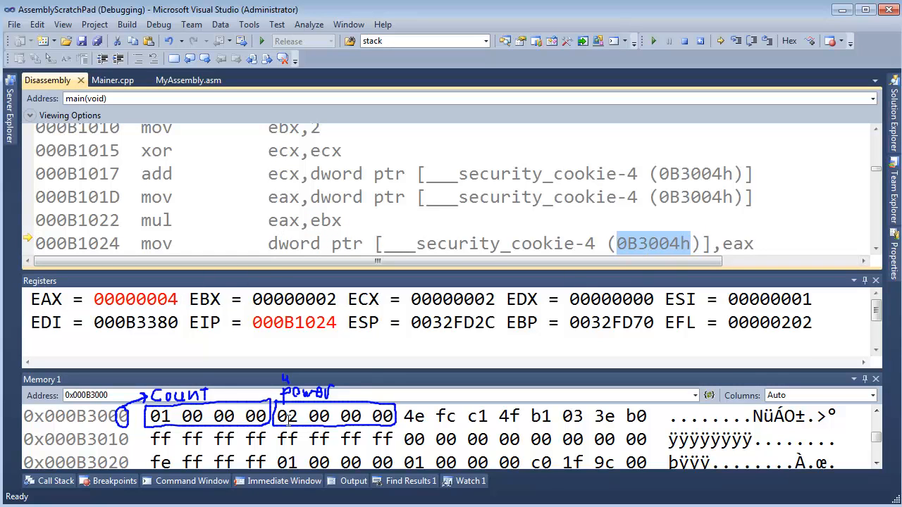
mouse_move(321, 220)
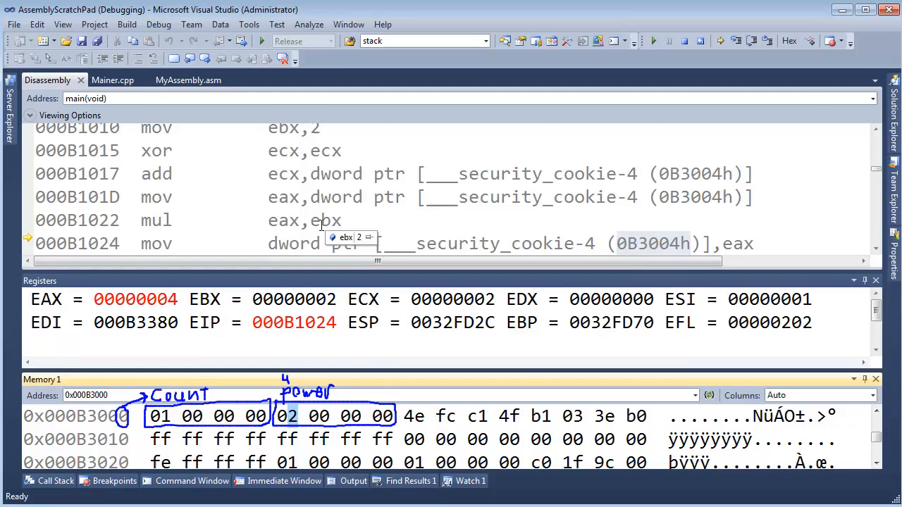
Step on so power doubles to 8, count reaches 3 and the total in ECX is 6.
key(F10)
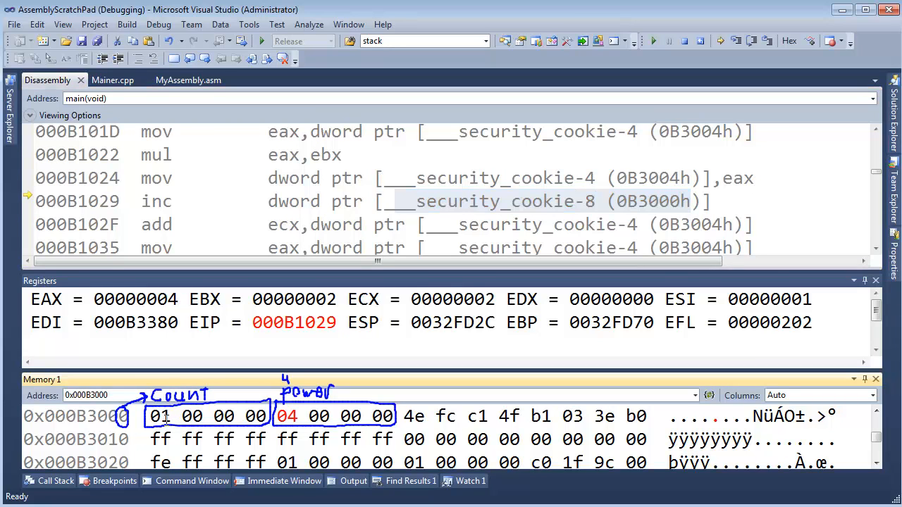
key(F10)
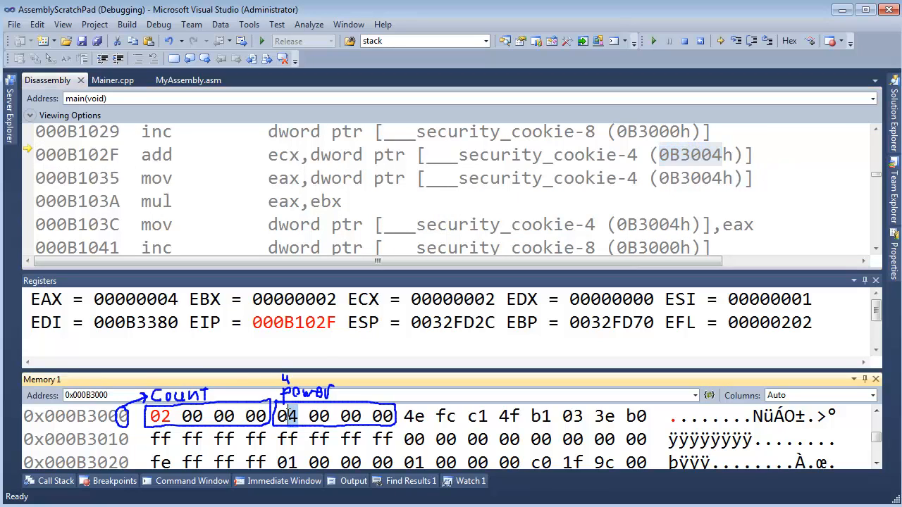
mouse_move(282, 155)
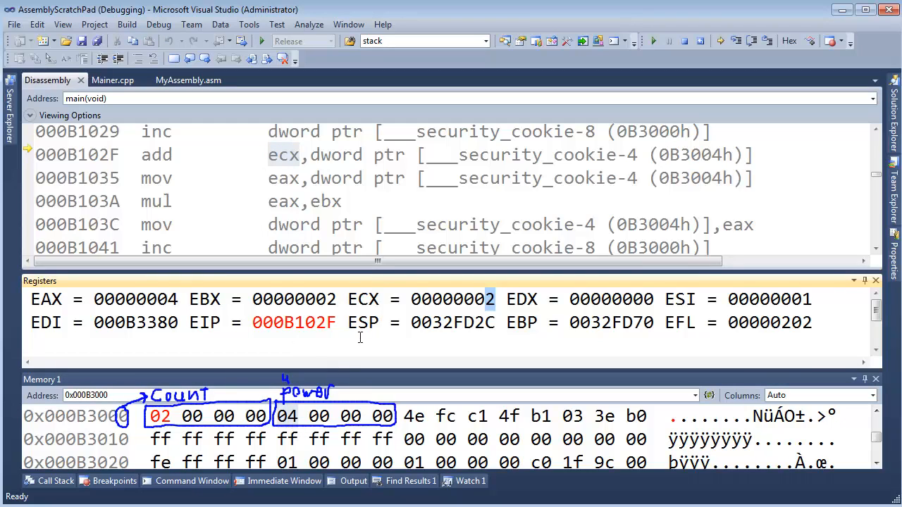
key(F10)
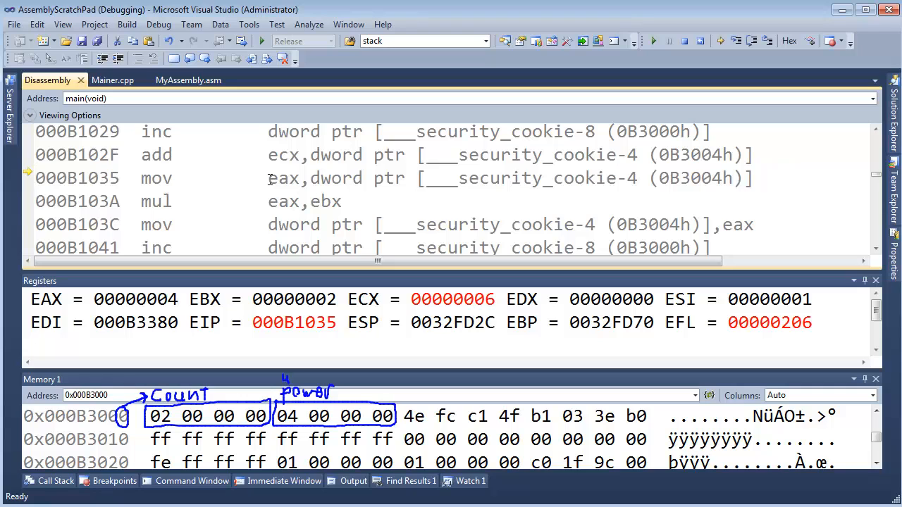
drag(268, 178, 762, 226)
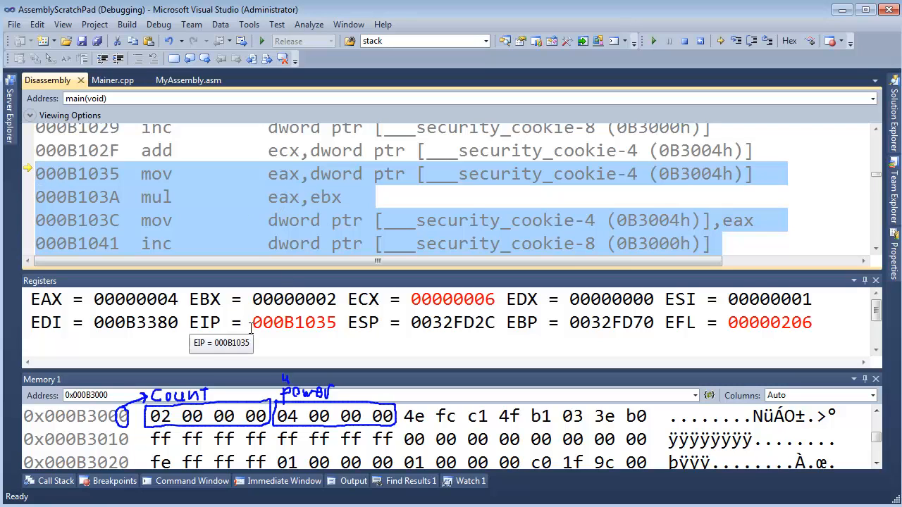
mouse_move(200, 296)
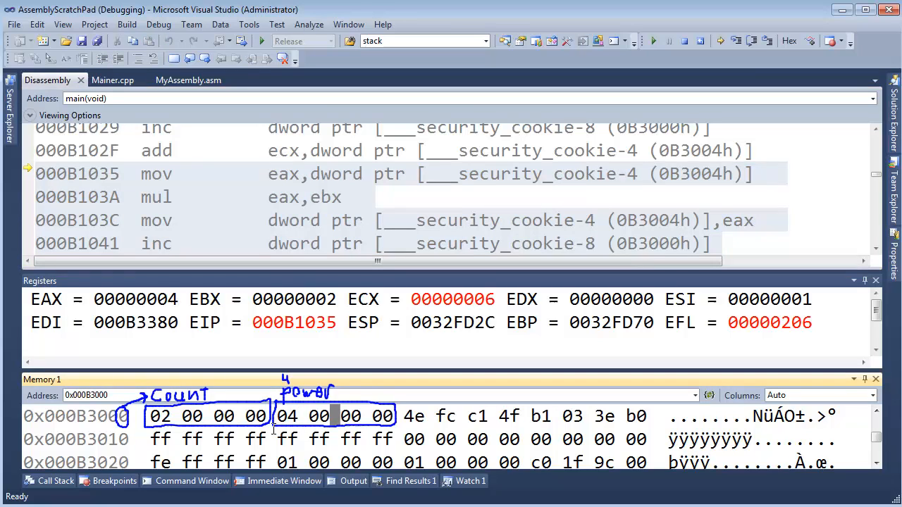
key(F10)
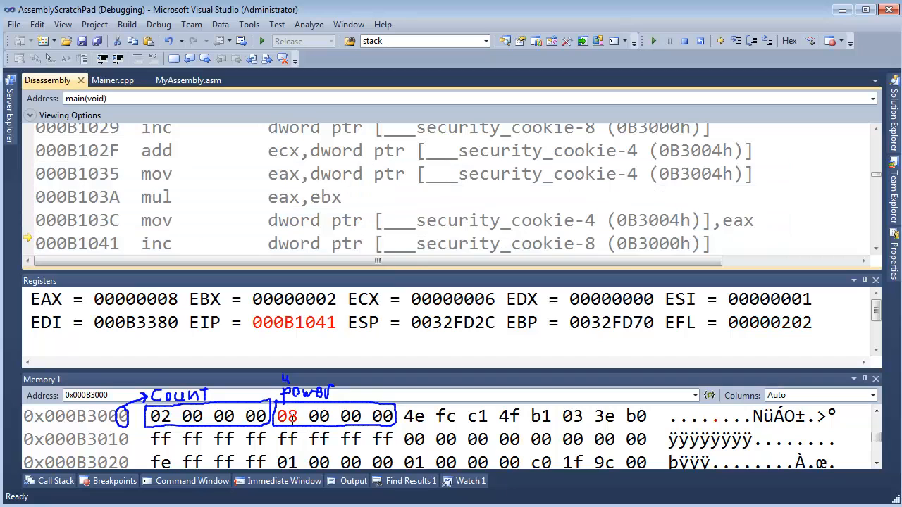
key(F10)
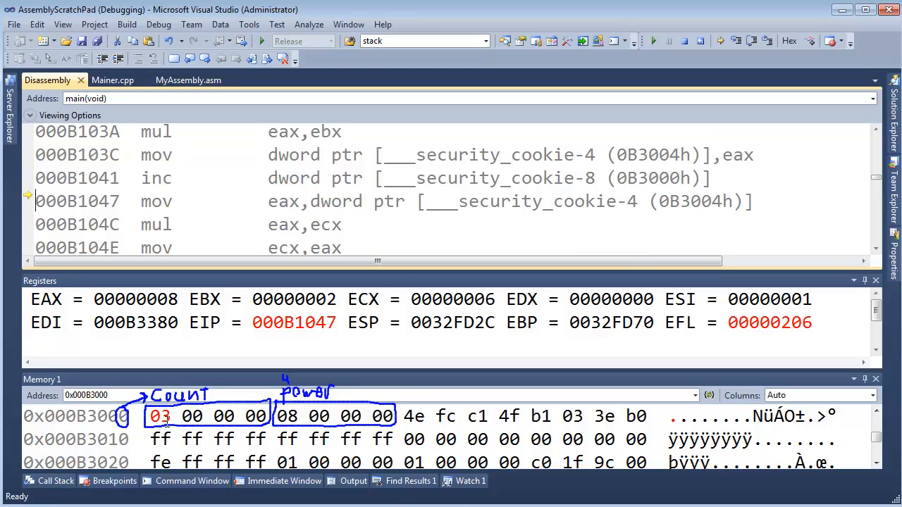
Step through mov, mul and mov so ECX holds 0x30 and execution jumps back to the loop start.
click(287, 415)
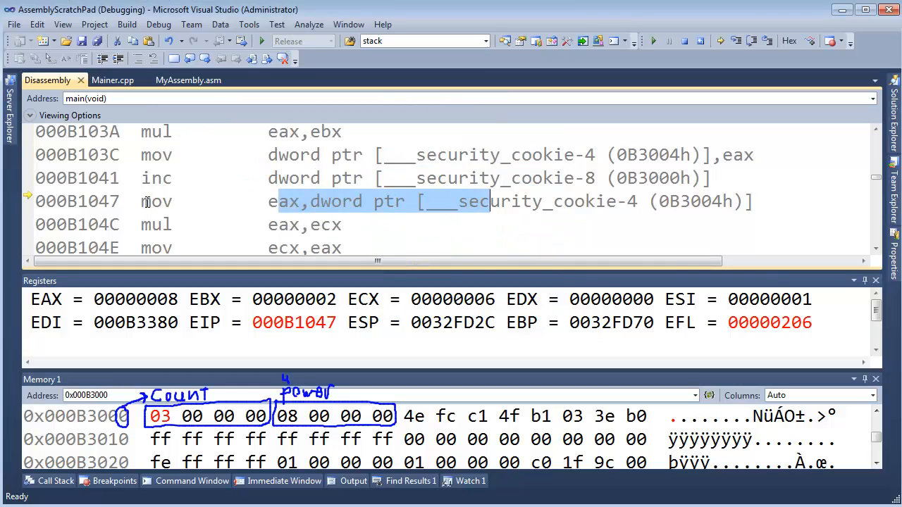
key(F10)
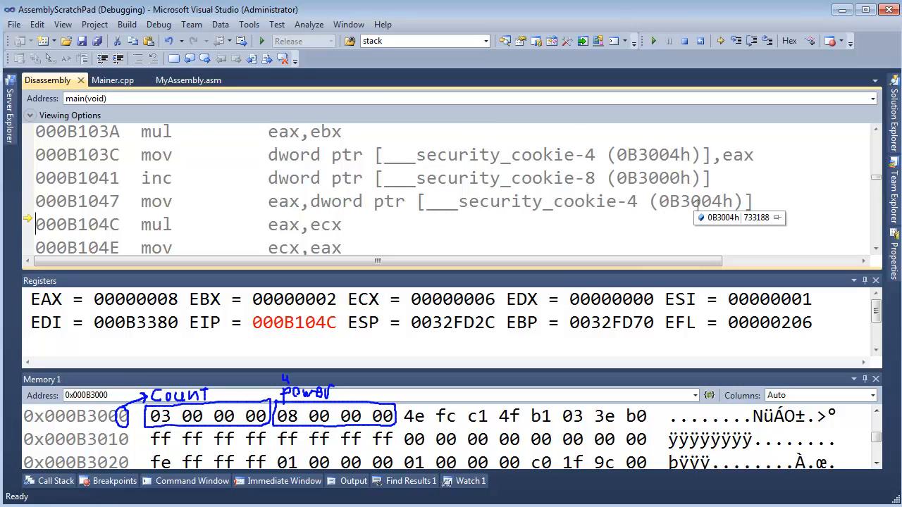
mouse_move(271, 275)
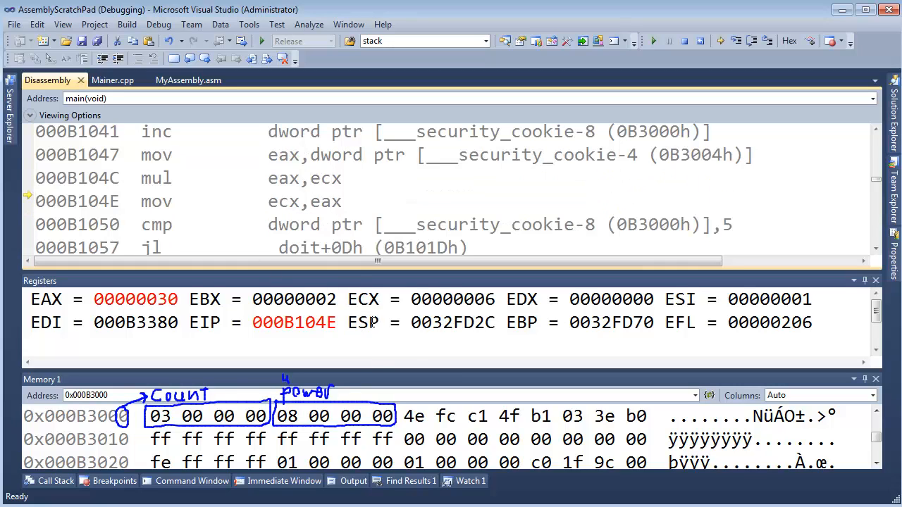
double_click(136, 298)
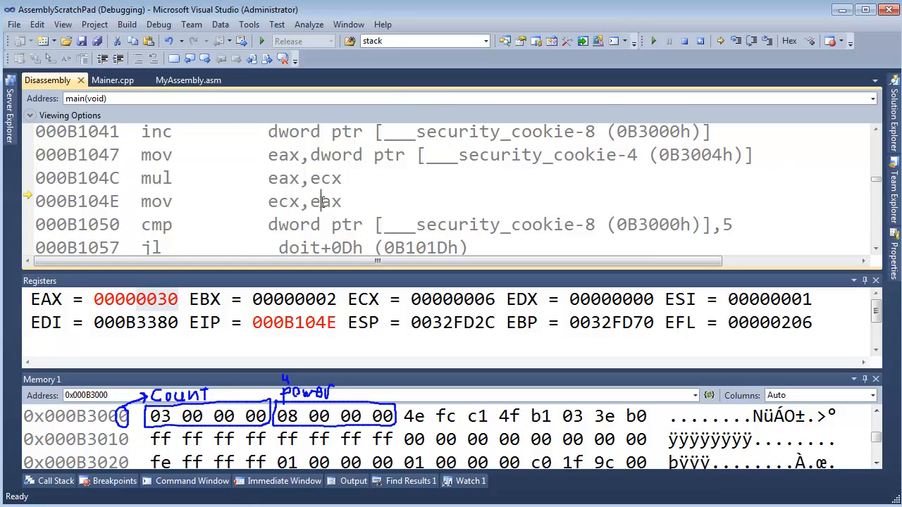
key(F10)
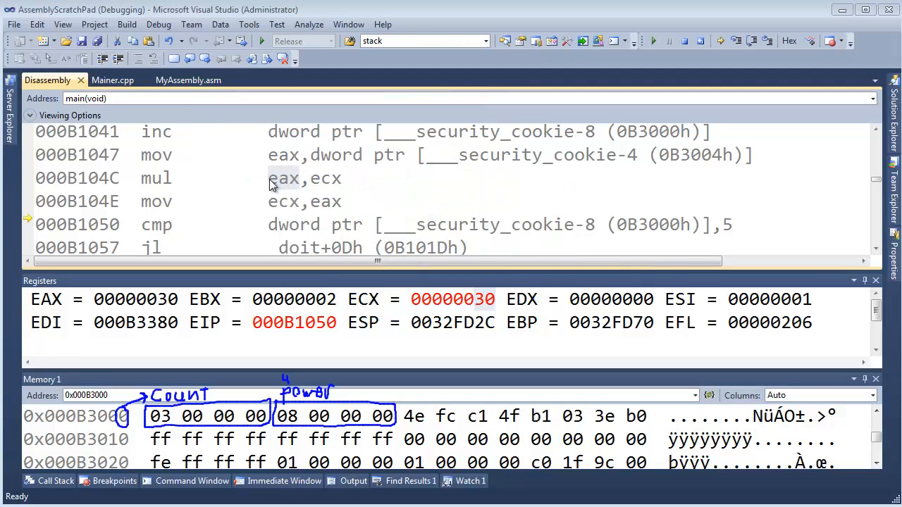
double_click(282, 177)
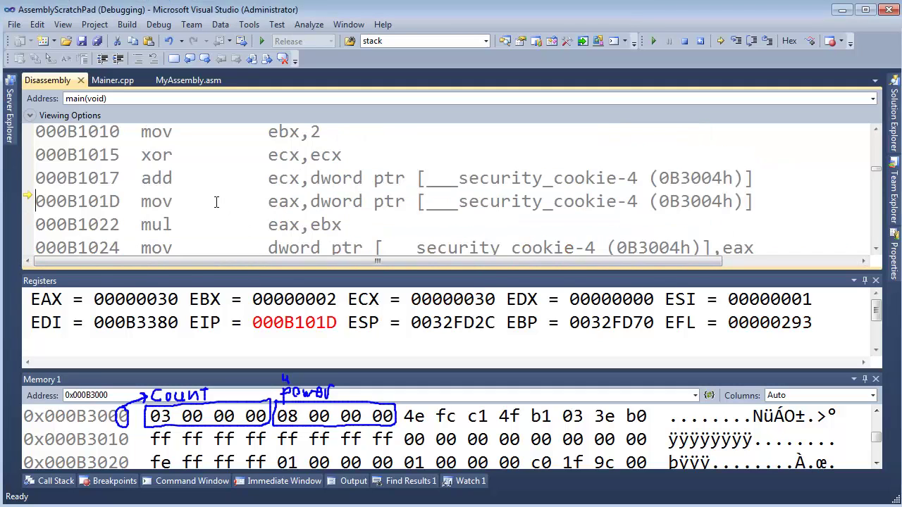
mouse_move(259, 197)
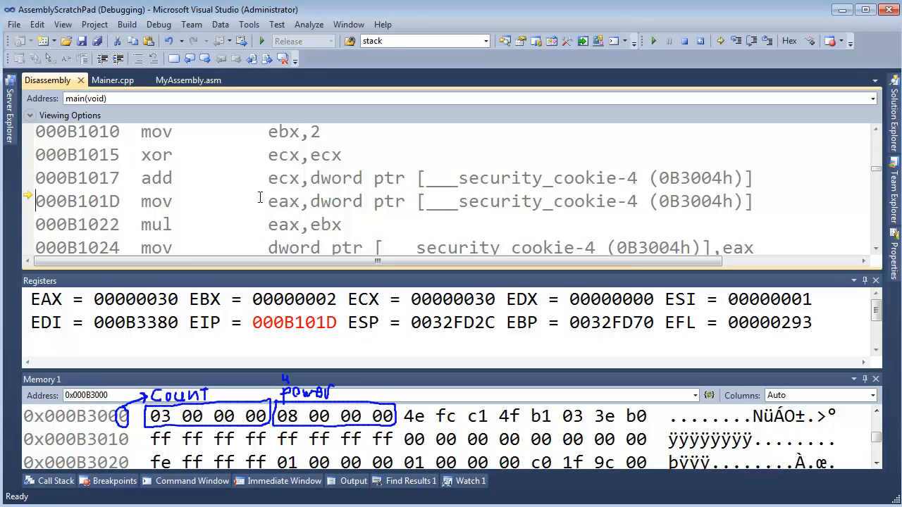
mouse_move(200, 200)
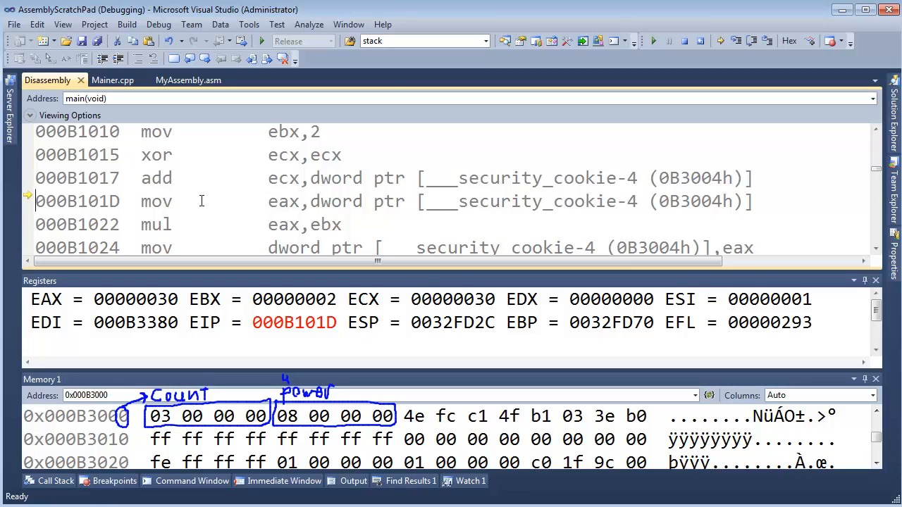
Run to the loop's final jump, leaving count 5, power 0x20 and ECX at 00000800.
scroll(down, 3)
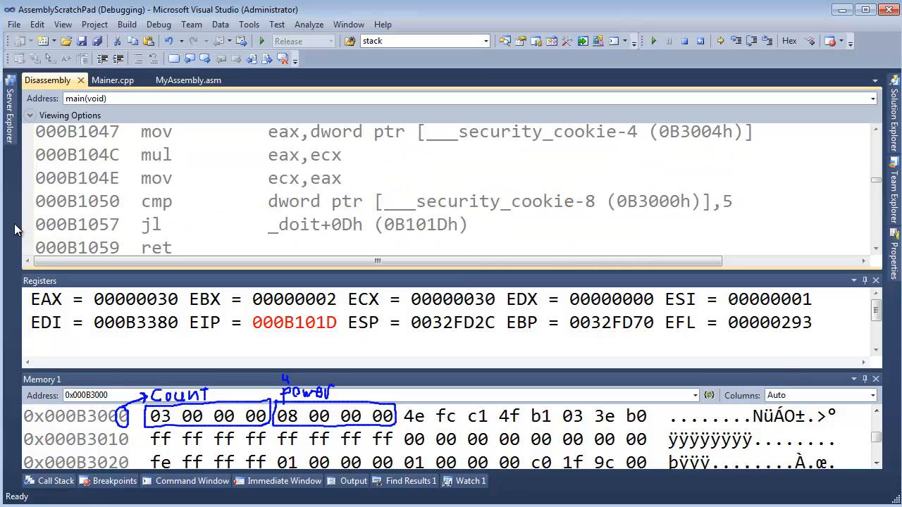
scroll(up, 3)
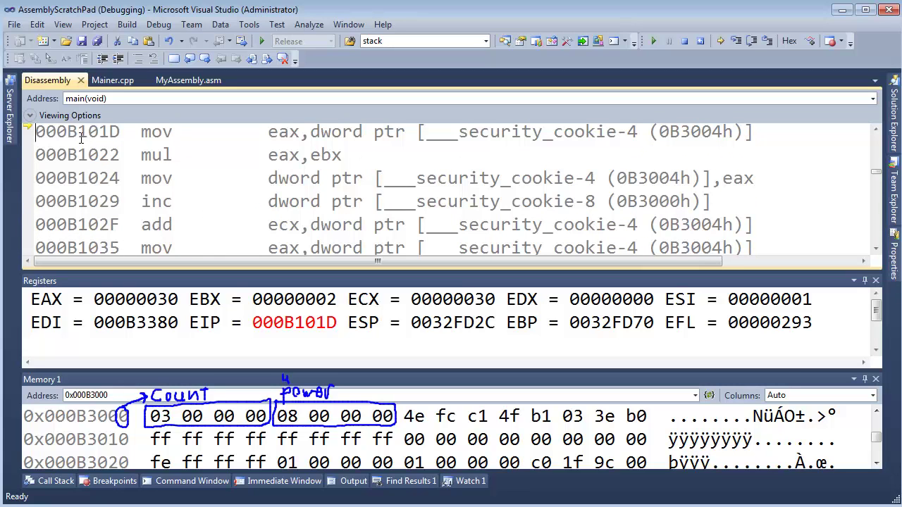
scroll(down, 3)
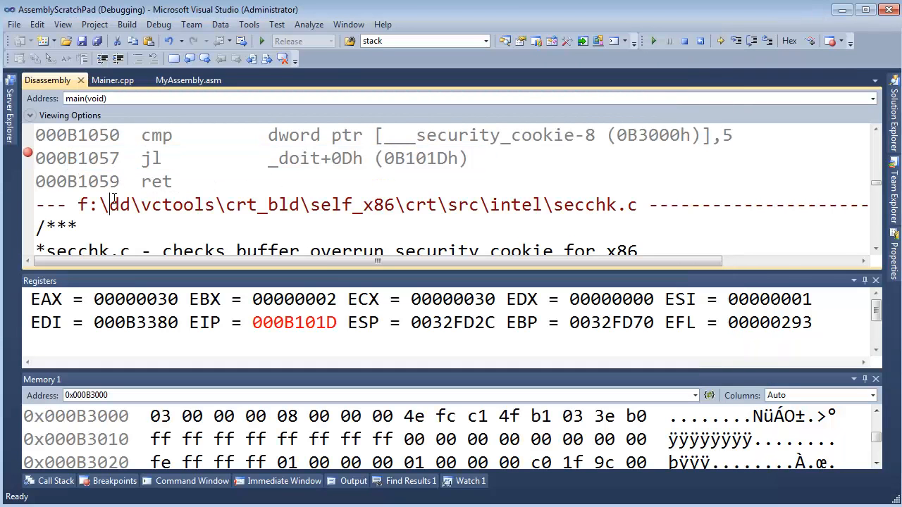
key(F10)
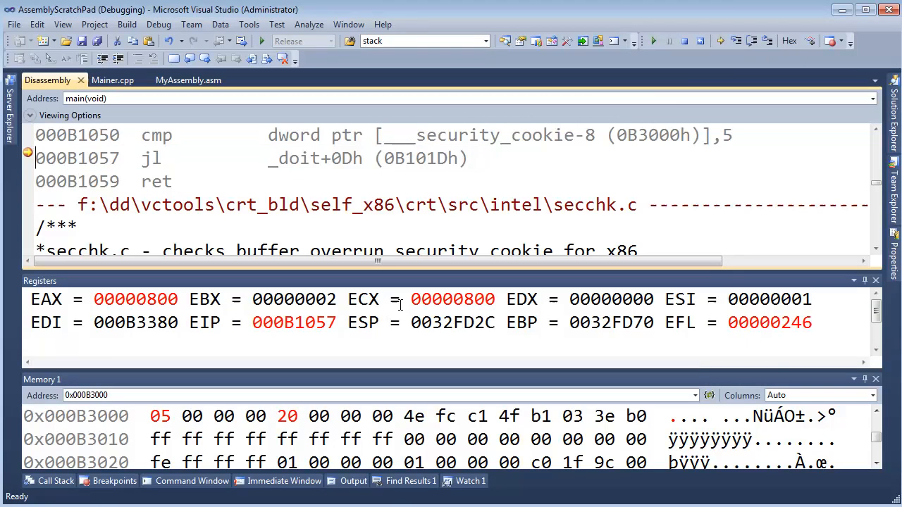
double_click(452, 299)
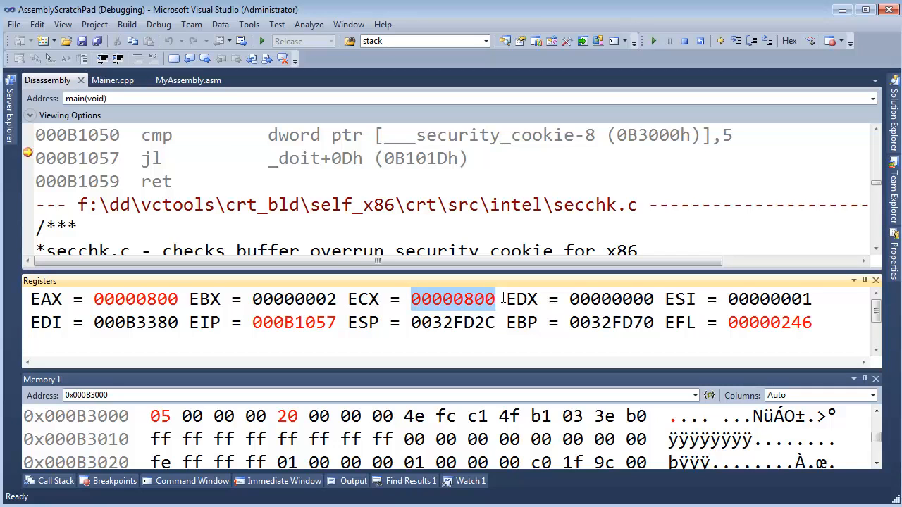
mouse_move(195, 178)
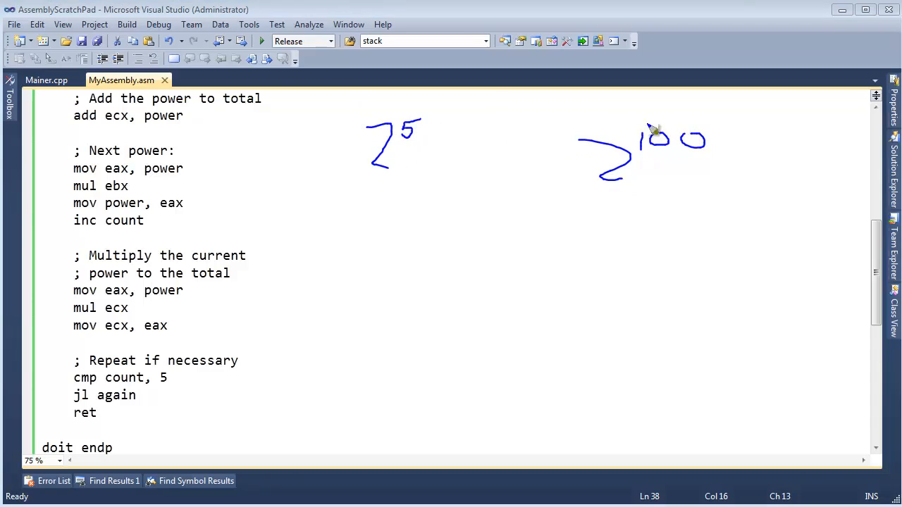
mouse_move(243, 219)
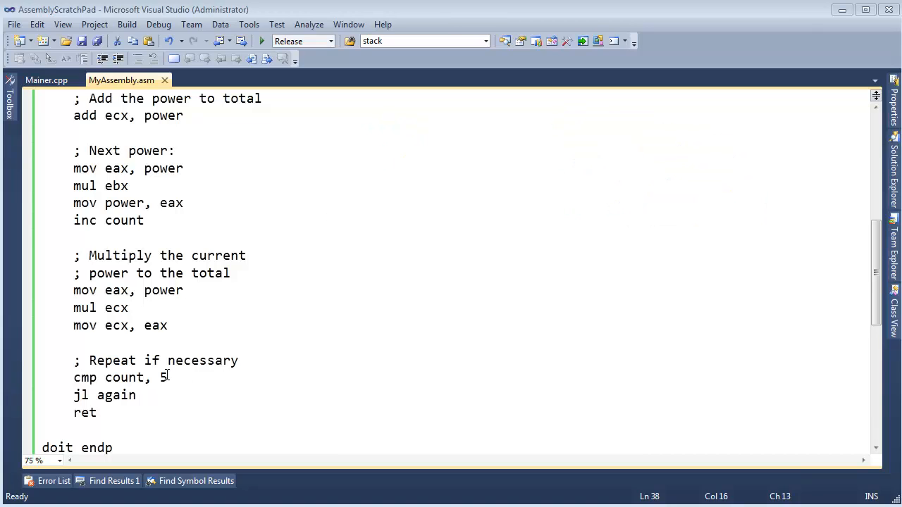
Edit the loop compare to 'cmp count, 100' in MyAssembly.asm.
text(00)
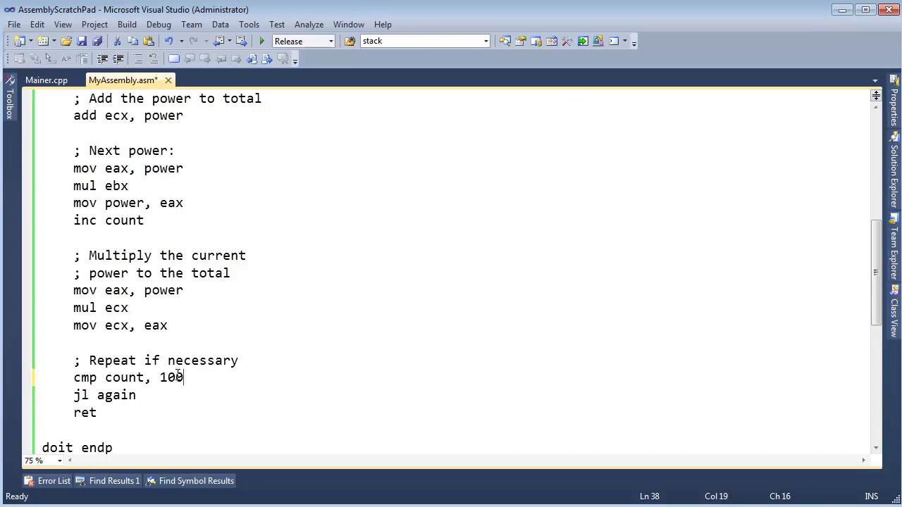
scroll(up, 3)
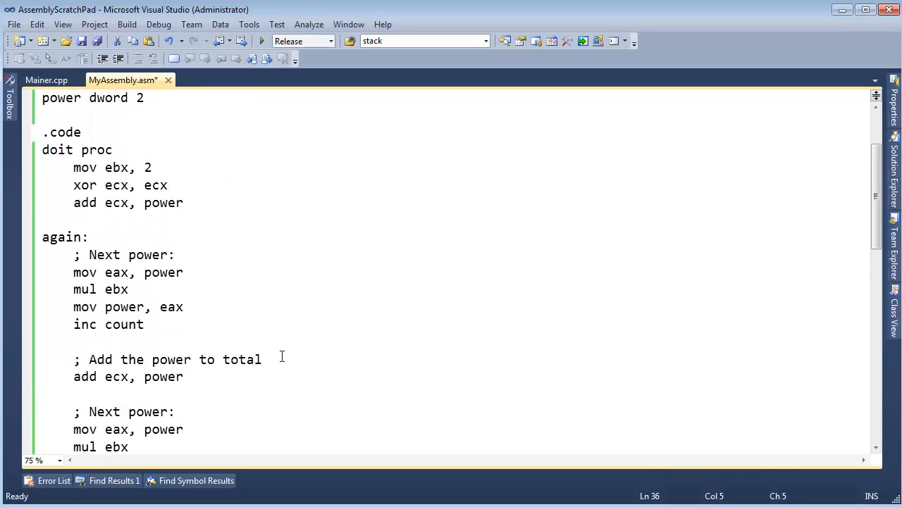
scroll(up, 3)
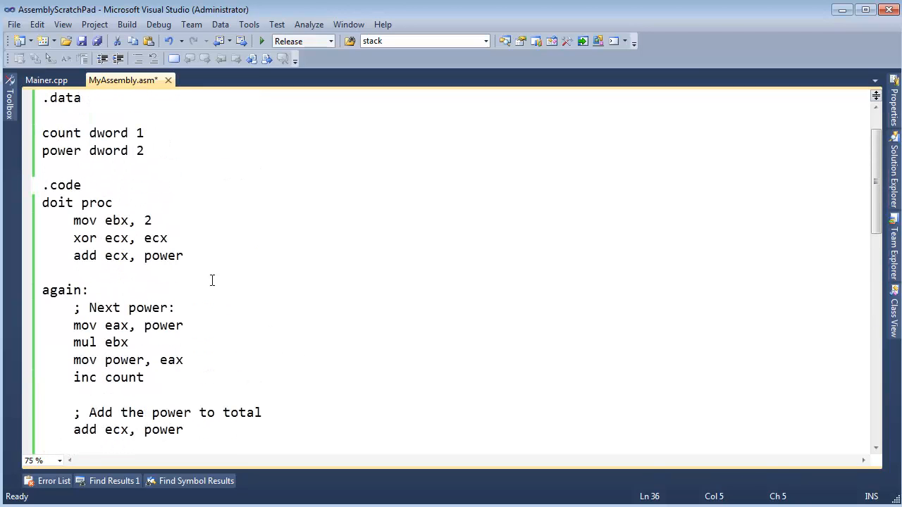
click(282, 281)
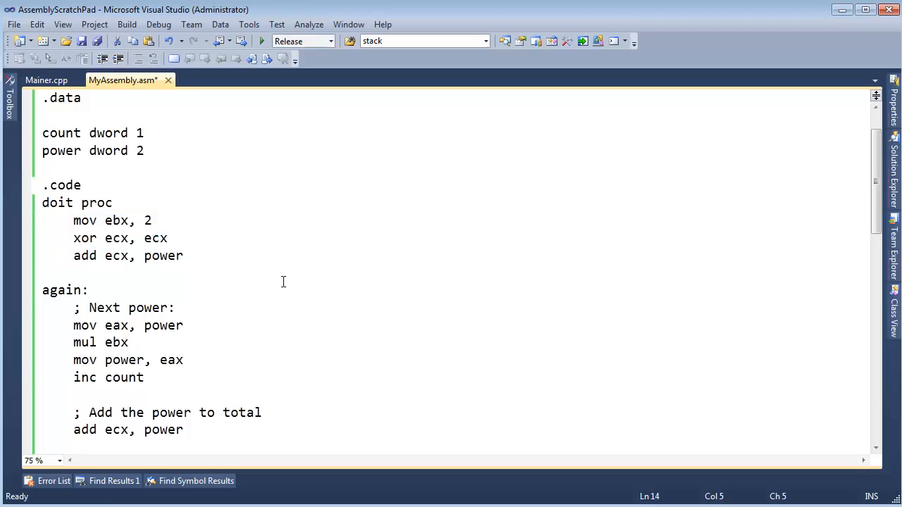
click(73, 273)
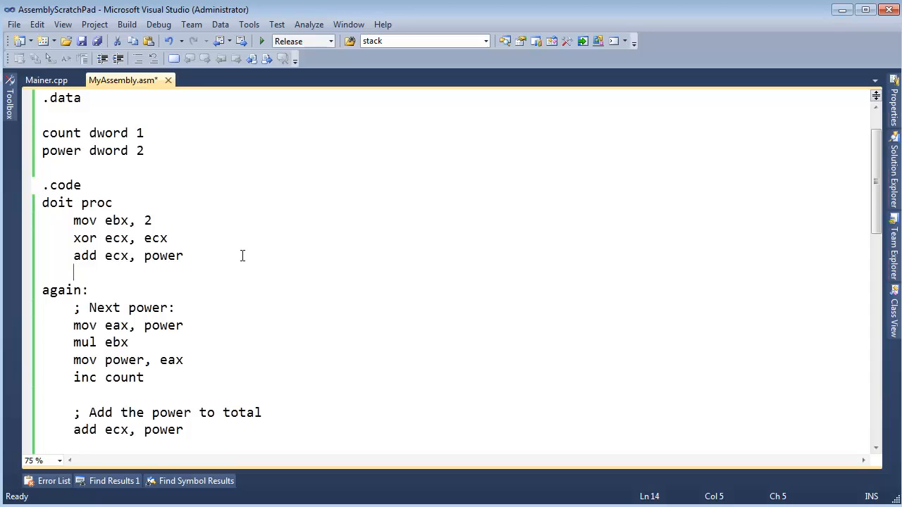
drag(74, 273, 43, 132)
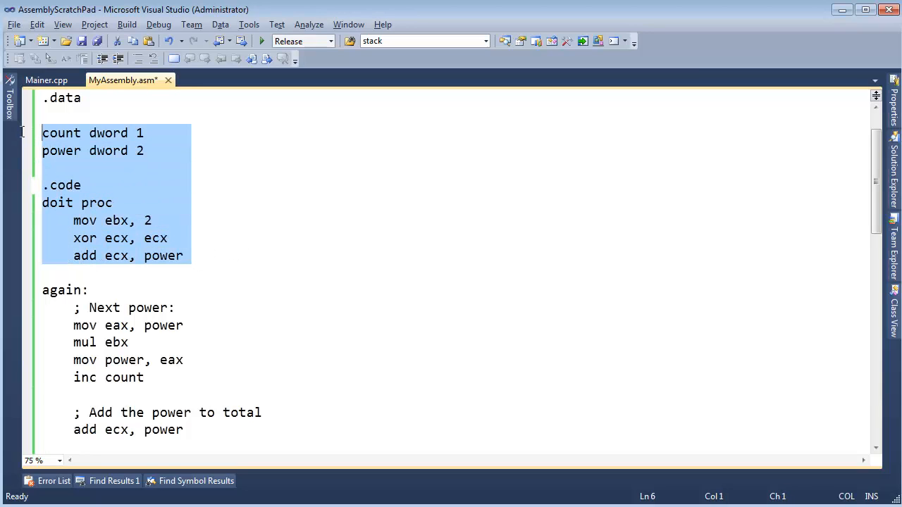
click(169, 239)
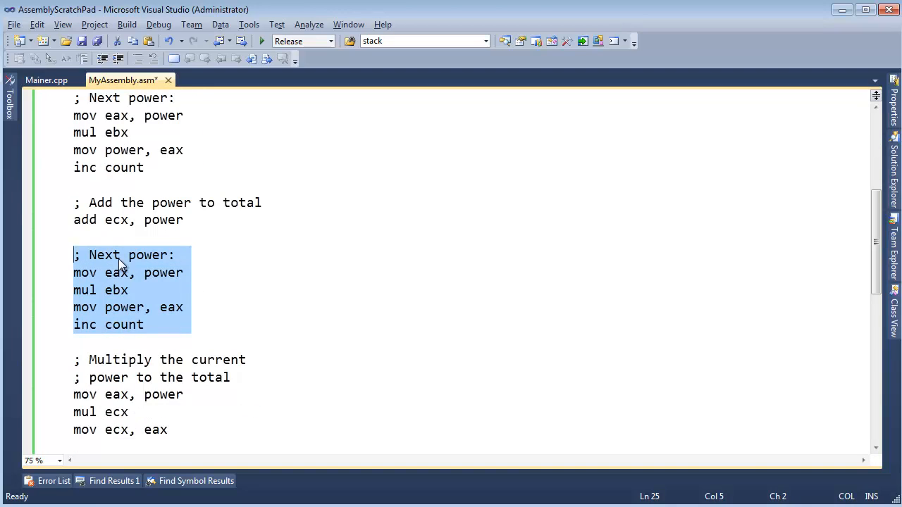
scroll(up, 3)
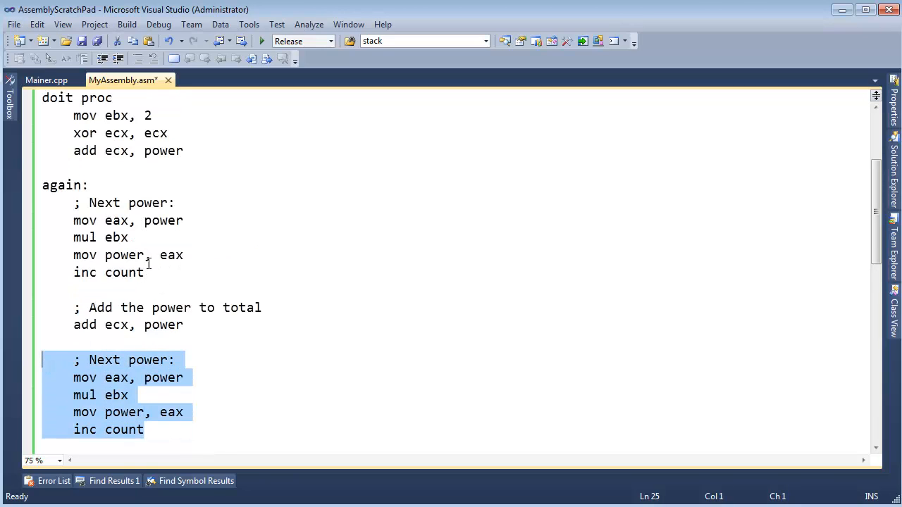
scroll(up, 3)
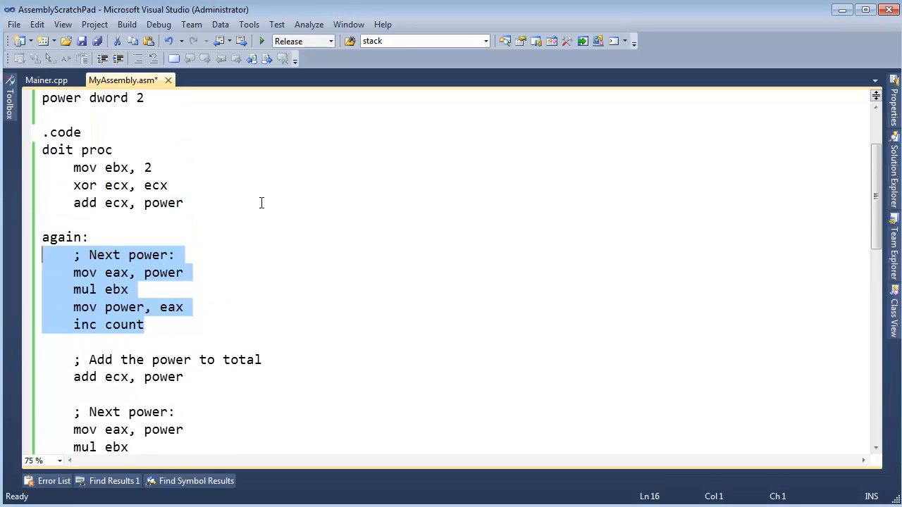
mouse_move(291, 240)
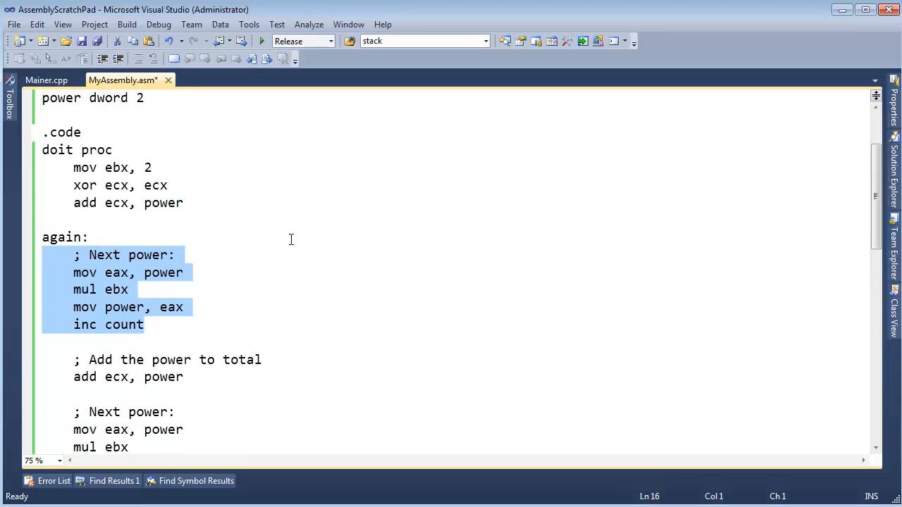